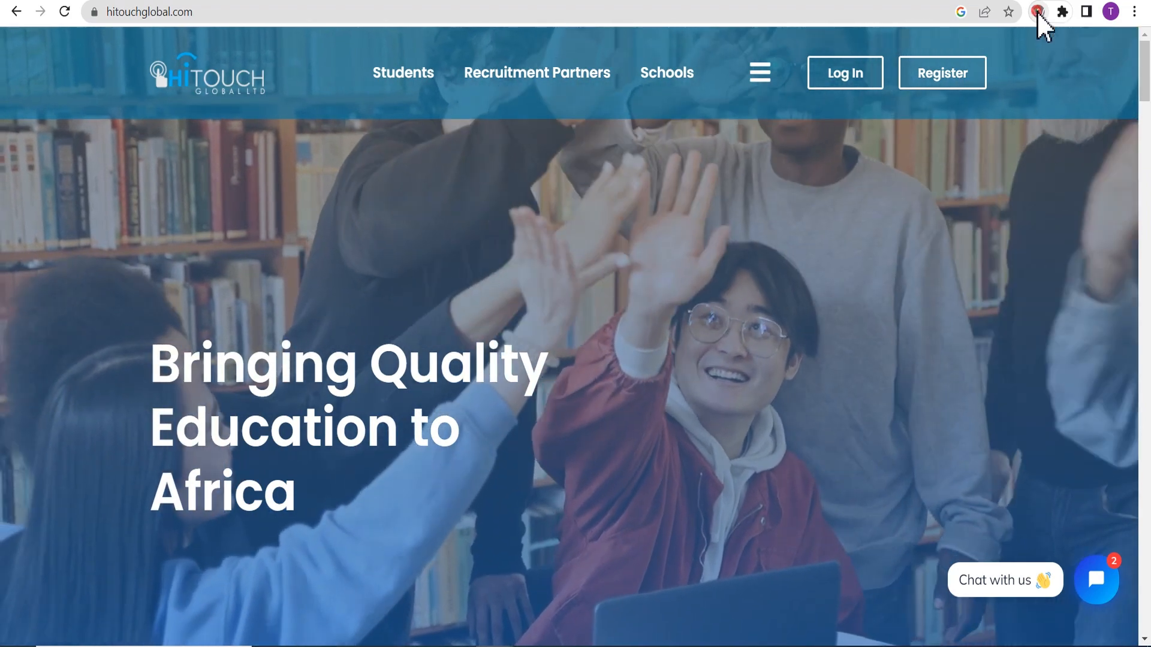
Step: Run WAVE on the HiTouch homepage and scroll its Details list of errors and alerts
left_click(1037, 11)
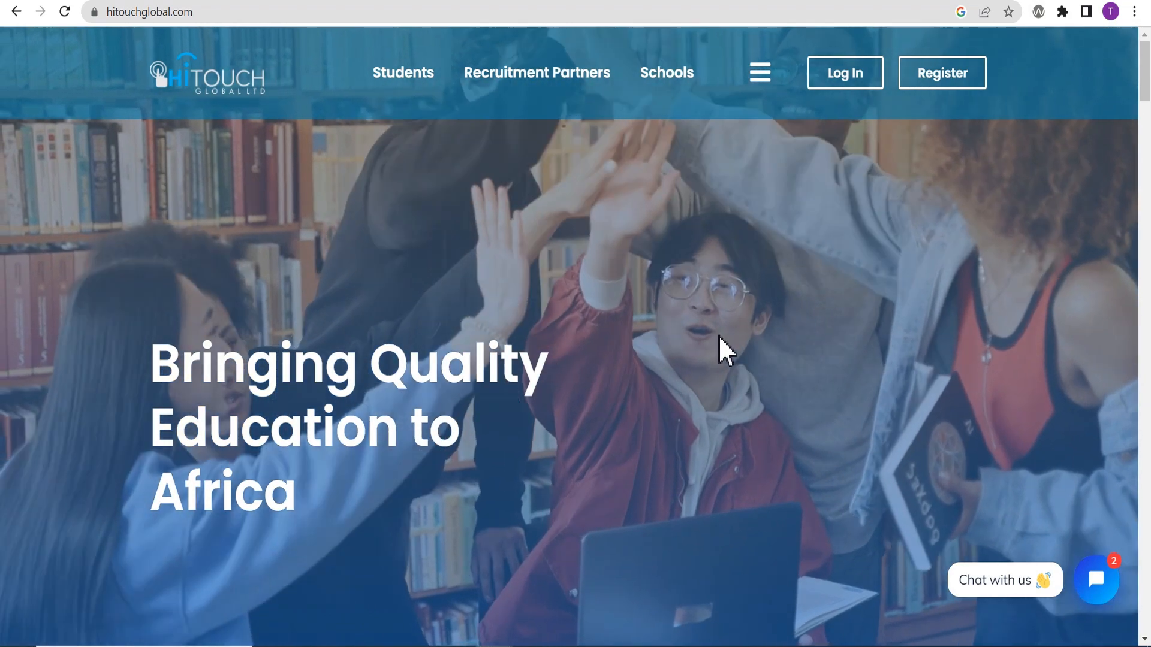
right_click(723, 348)
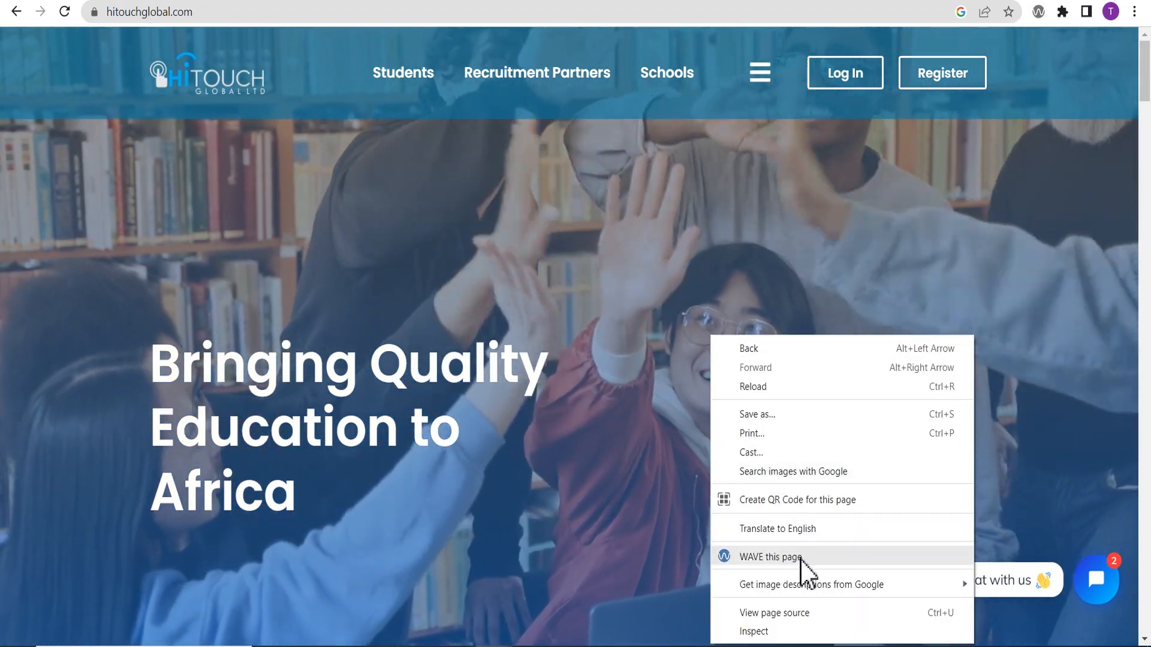
left_click(769, 556)
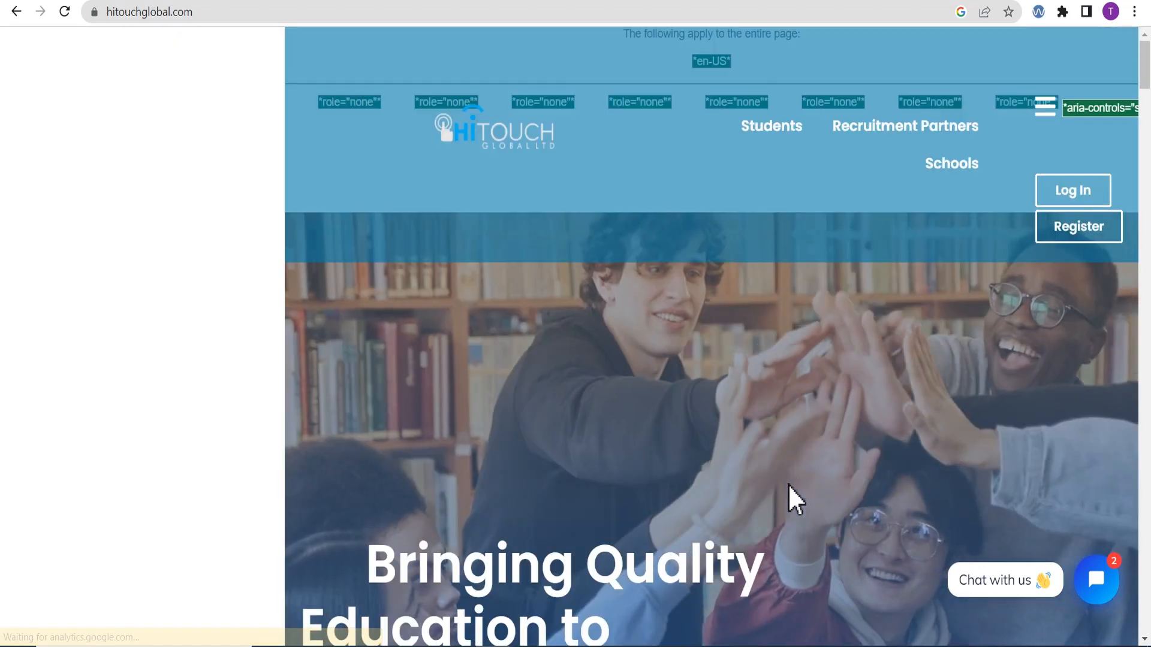
left_click(1037, 12)
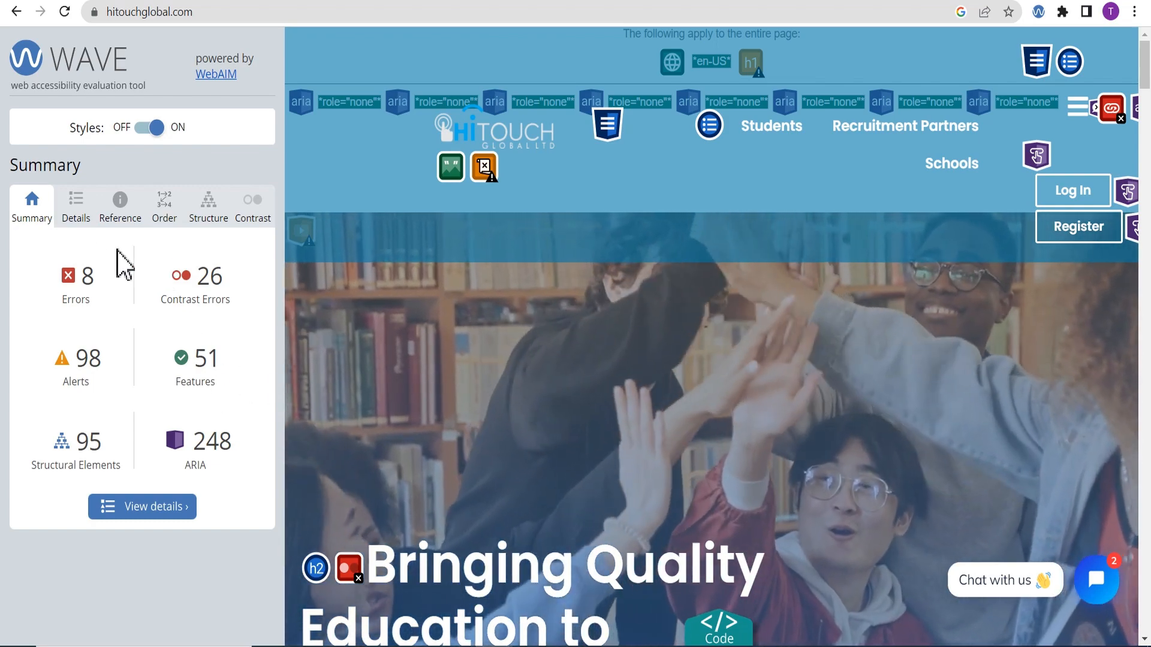
left_click(75, 203)
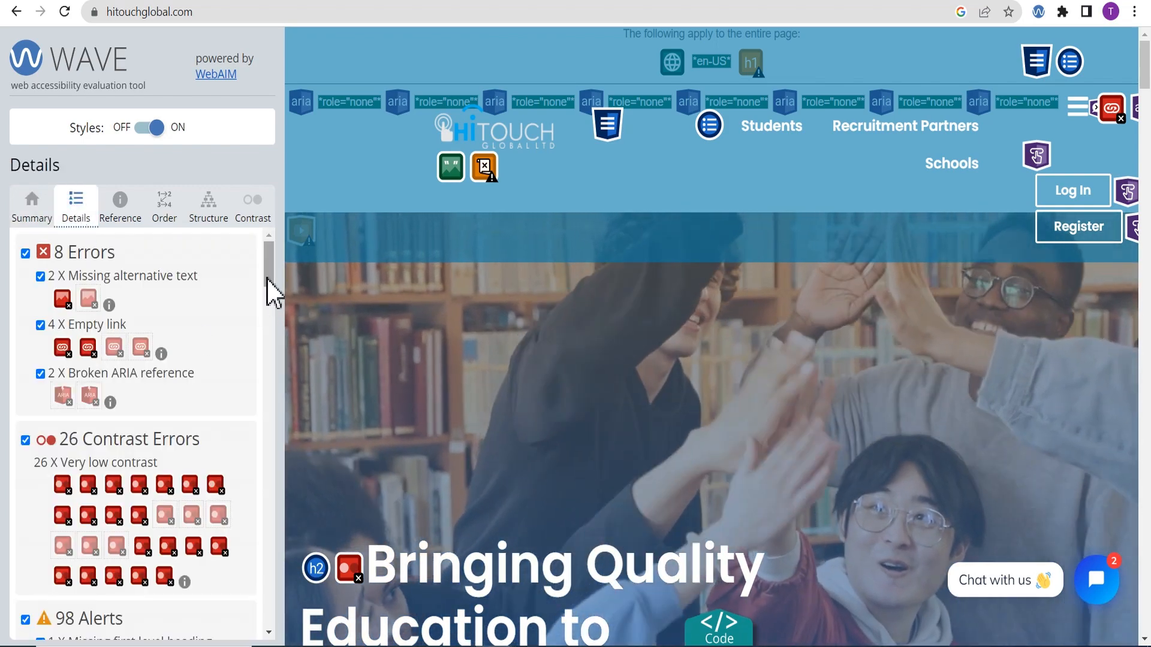
scroll("down", 3)
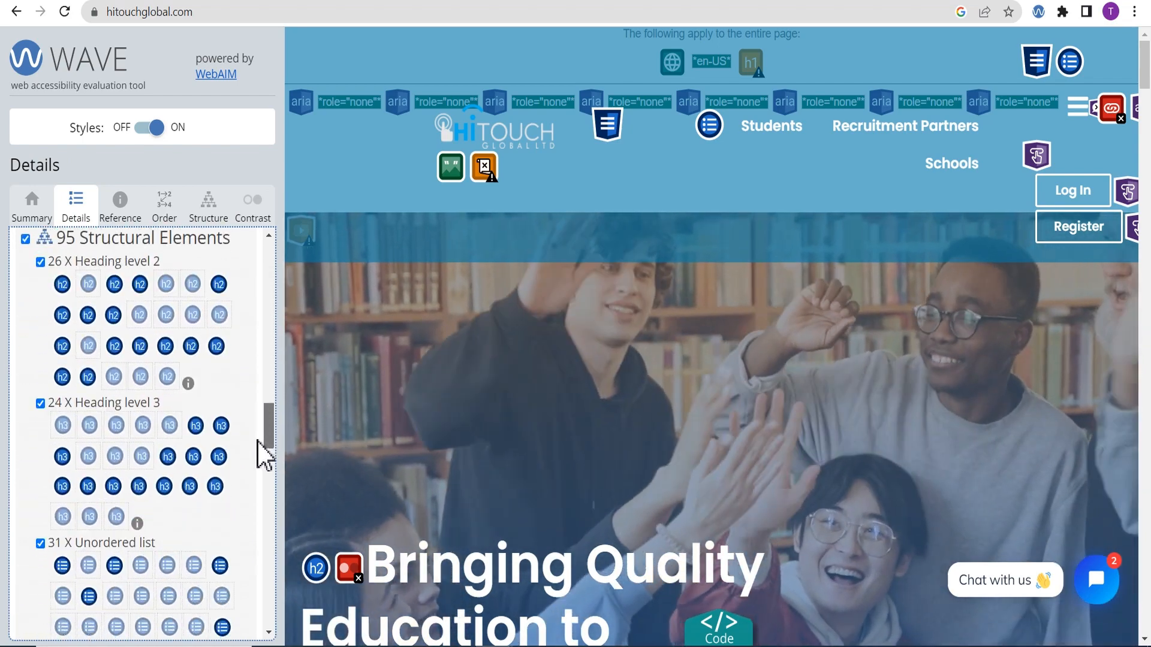
scroll("up", 3)
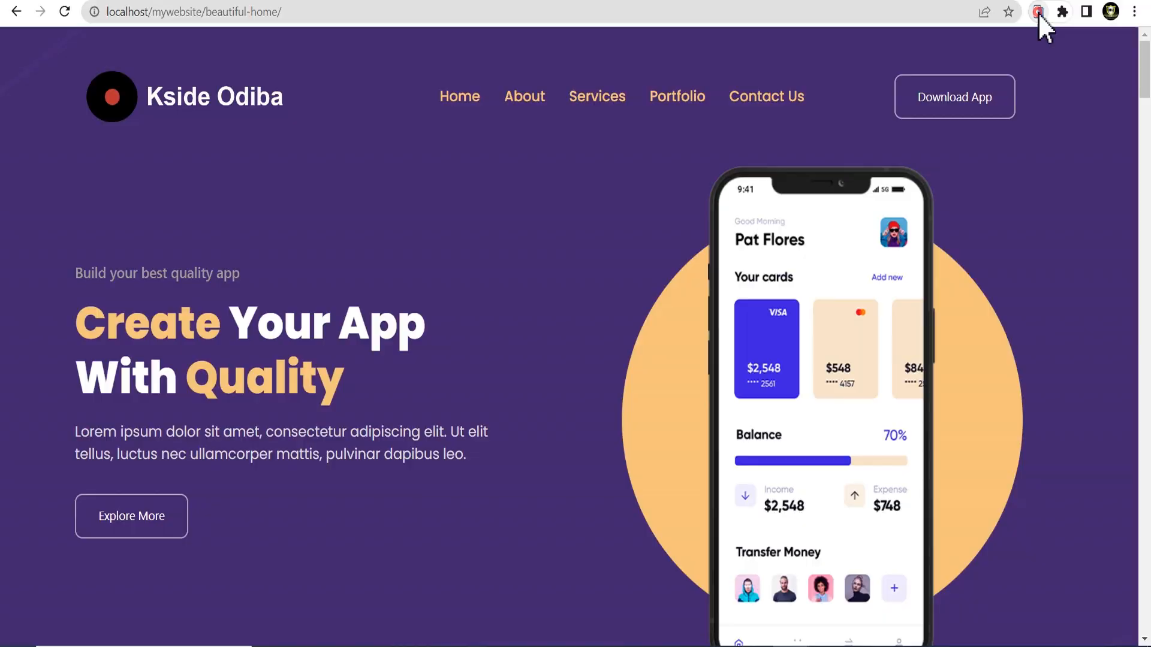
Step: Preview the Kside Odiba page in Mobile Simulator and browse devices without changing one
left_click(1037, 12)
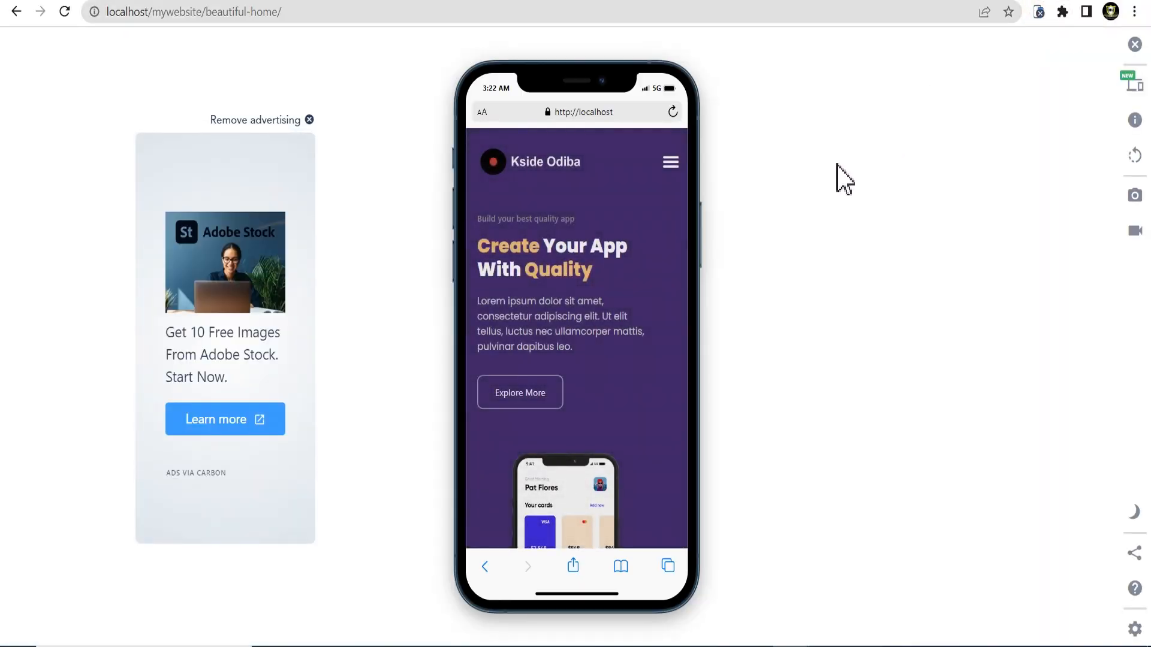
mouse_move(1134, 84)
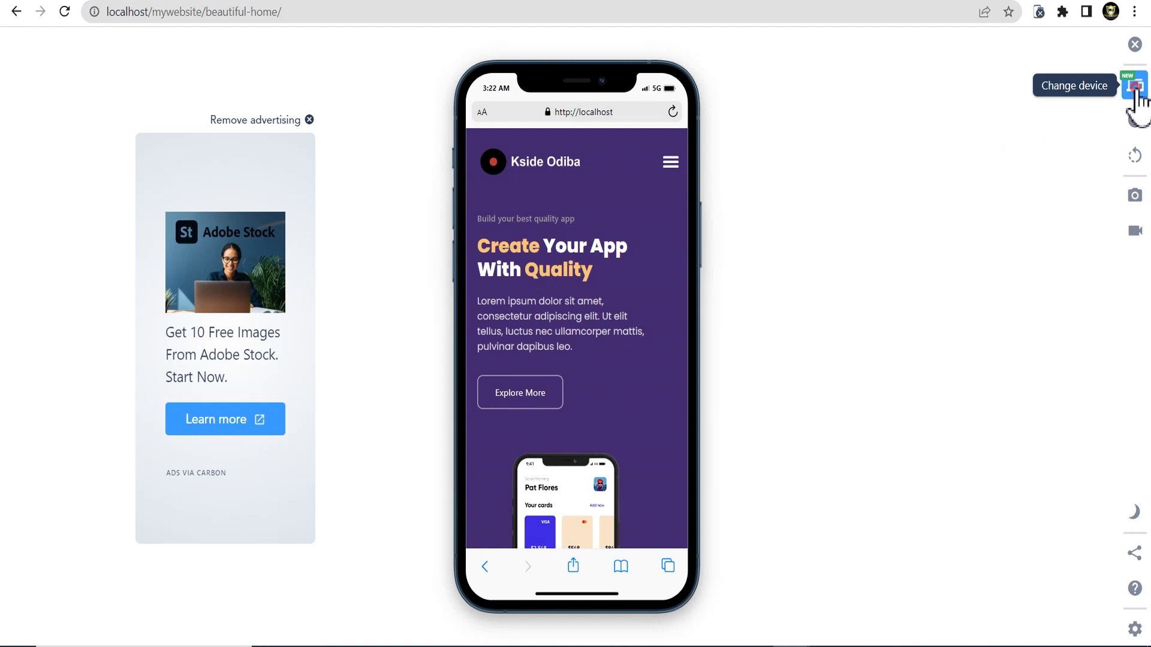
left_click(1133, 85)
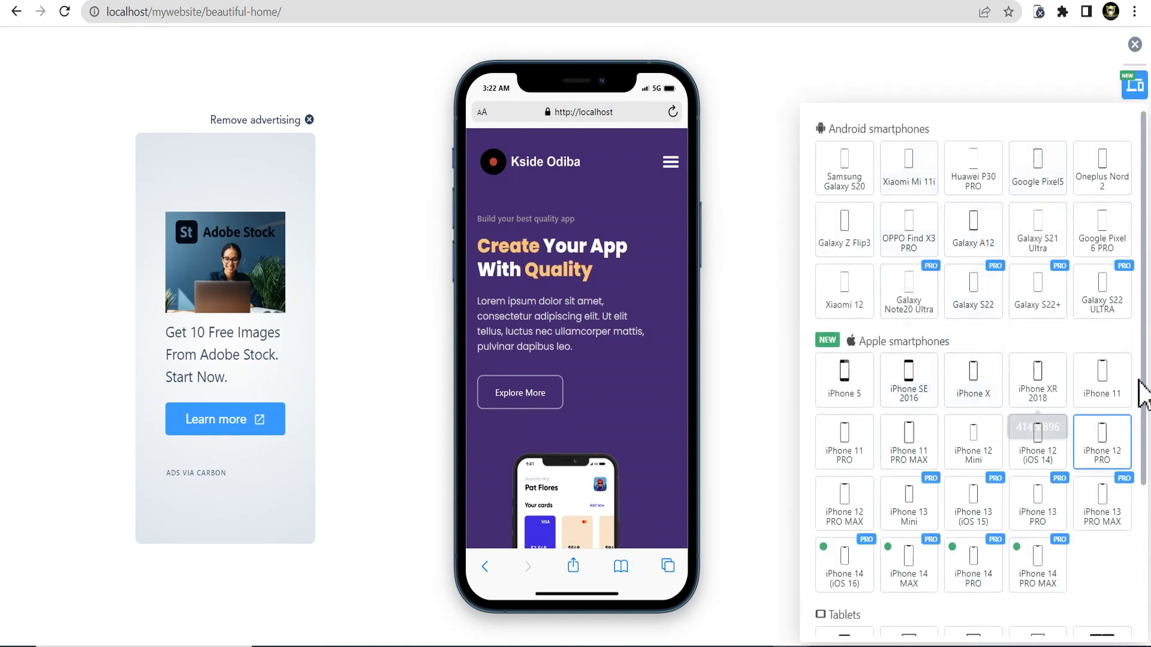
scroll("down", 3)
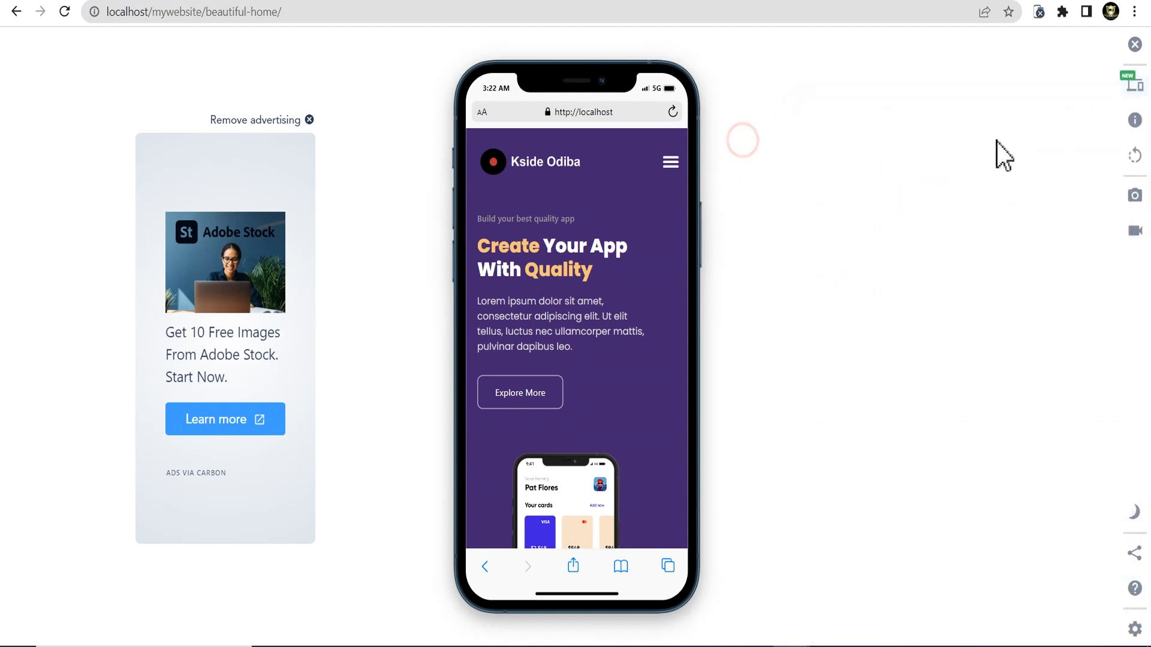
left_click(1133, 154)
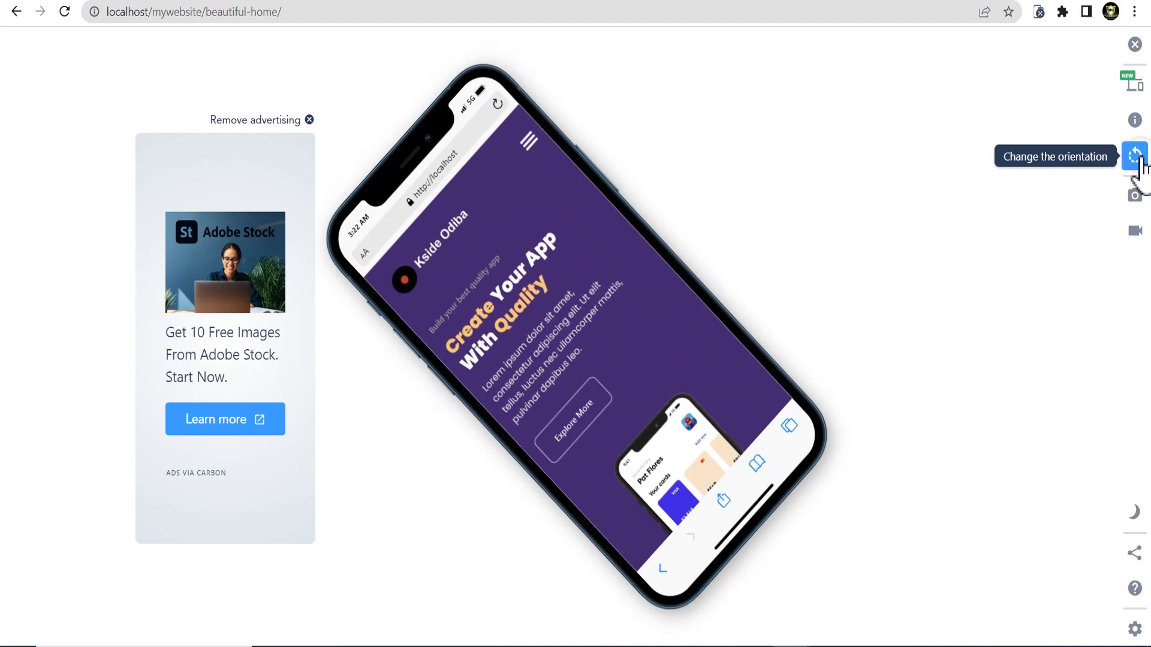
Step: Rotate the simulated phone to landscape and back to portrait, then show screenshot options
left_click(1134, 154)
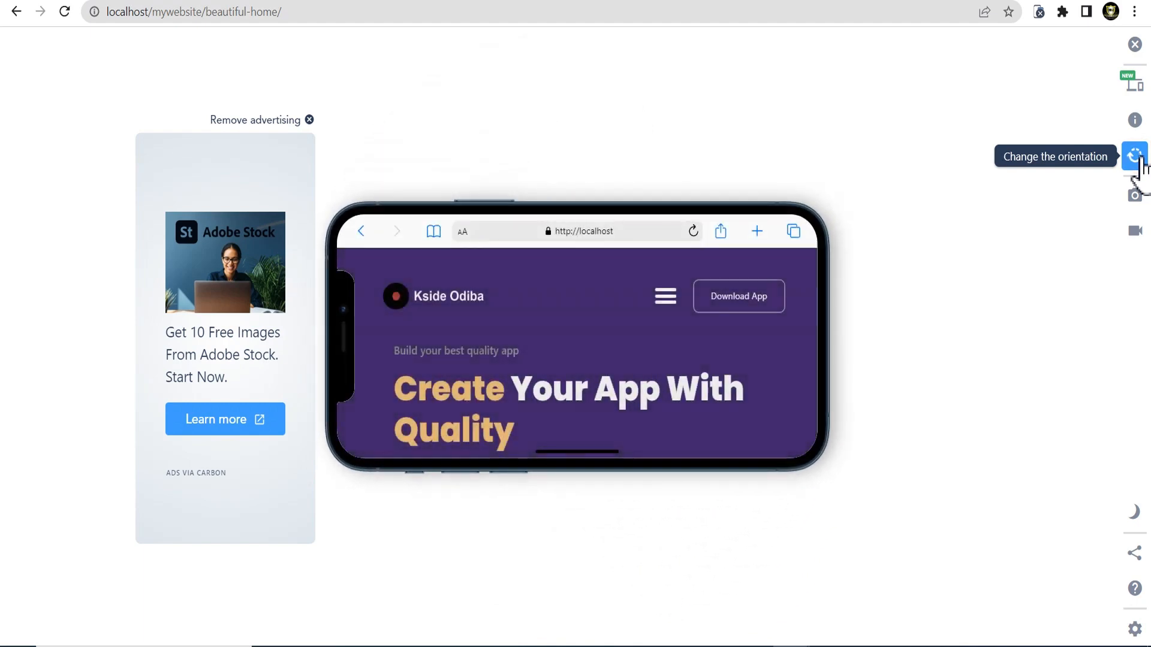
left_click(1134, 156)
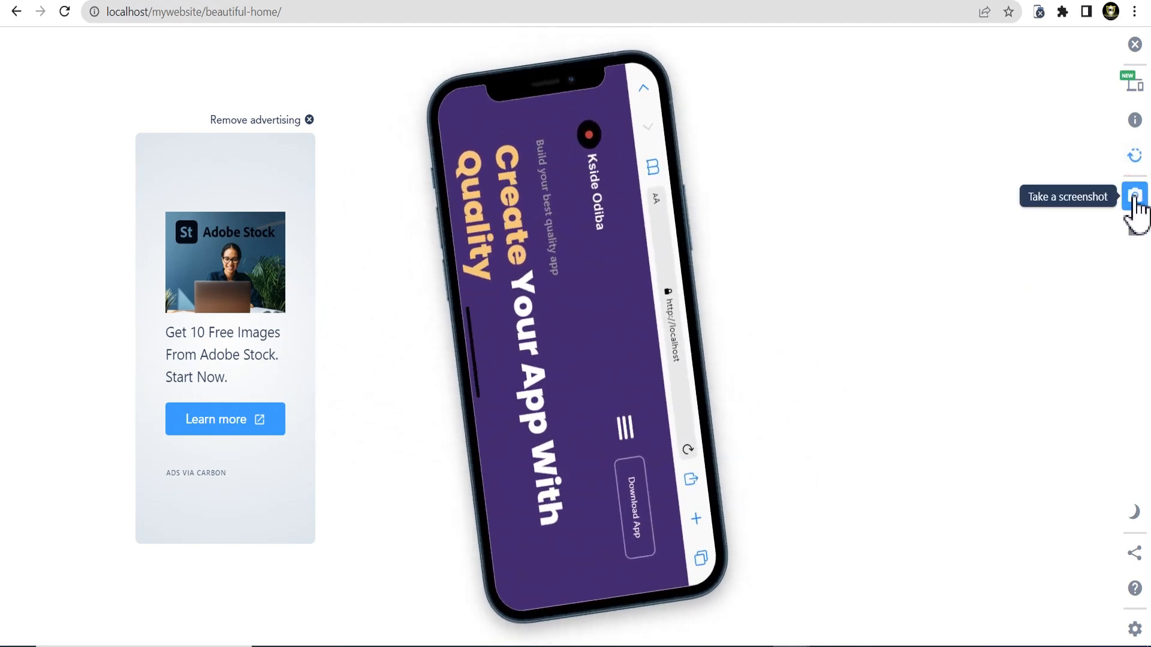
left_click(1134, 196)
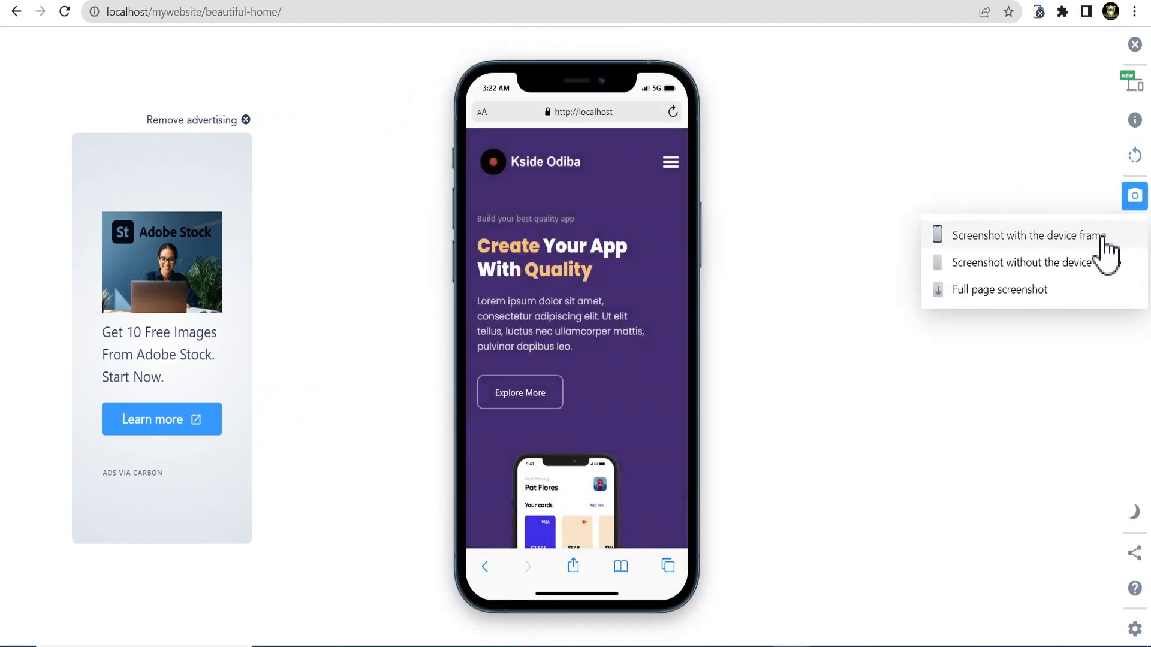
mouse_move(1075, 275)
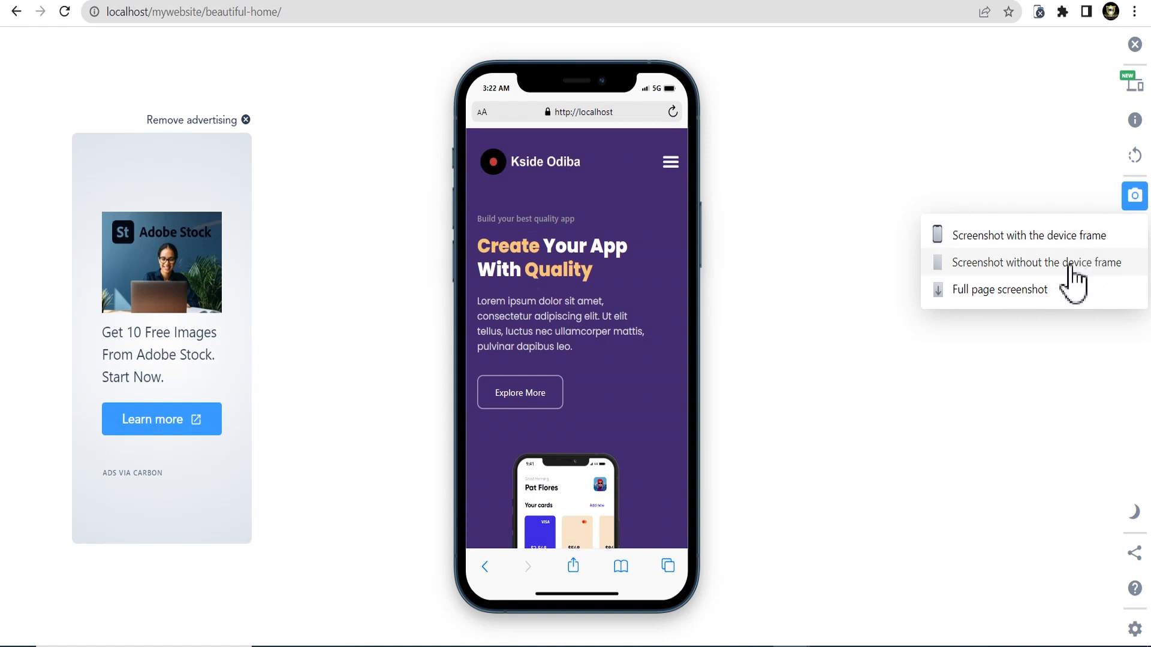
mouse_move(839, 348)
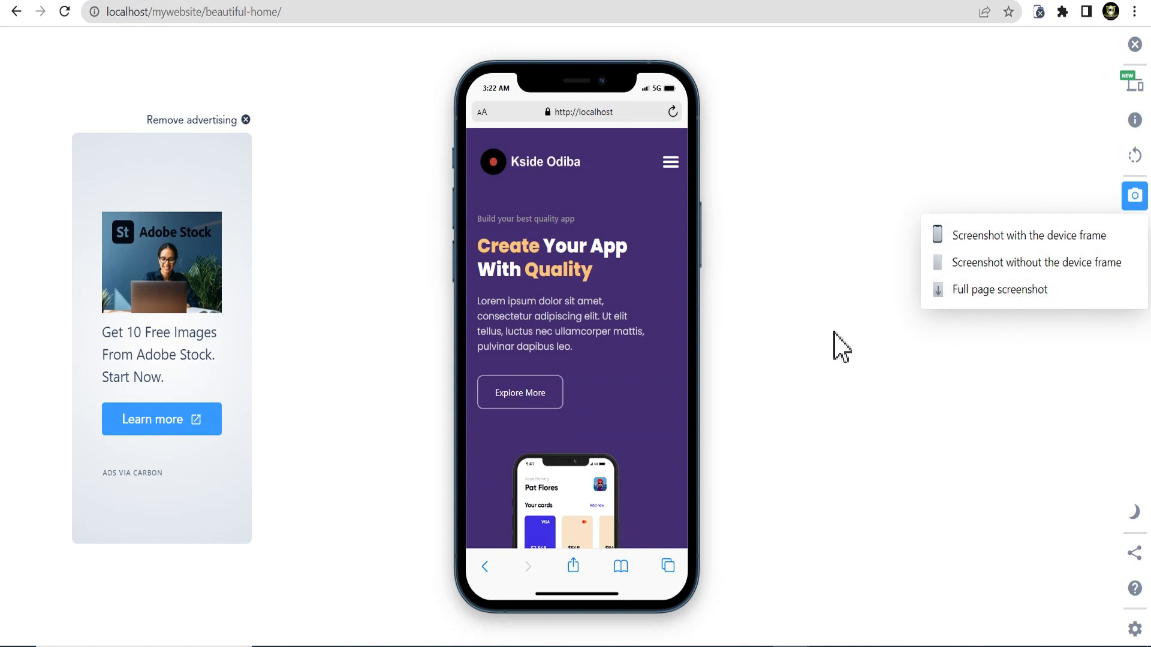
mouse_move(1134, 232)
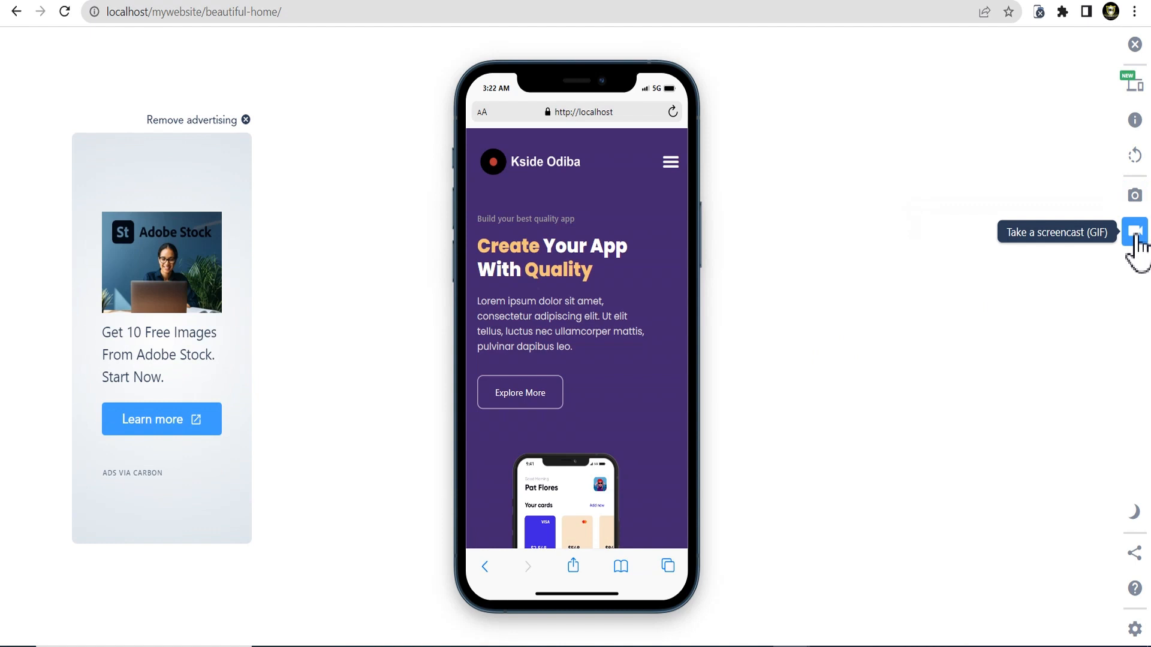
Step: Record a GIF screencast of the simulated phone scrolling Kside Odiba and download it
left_click(1134, 232)
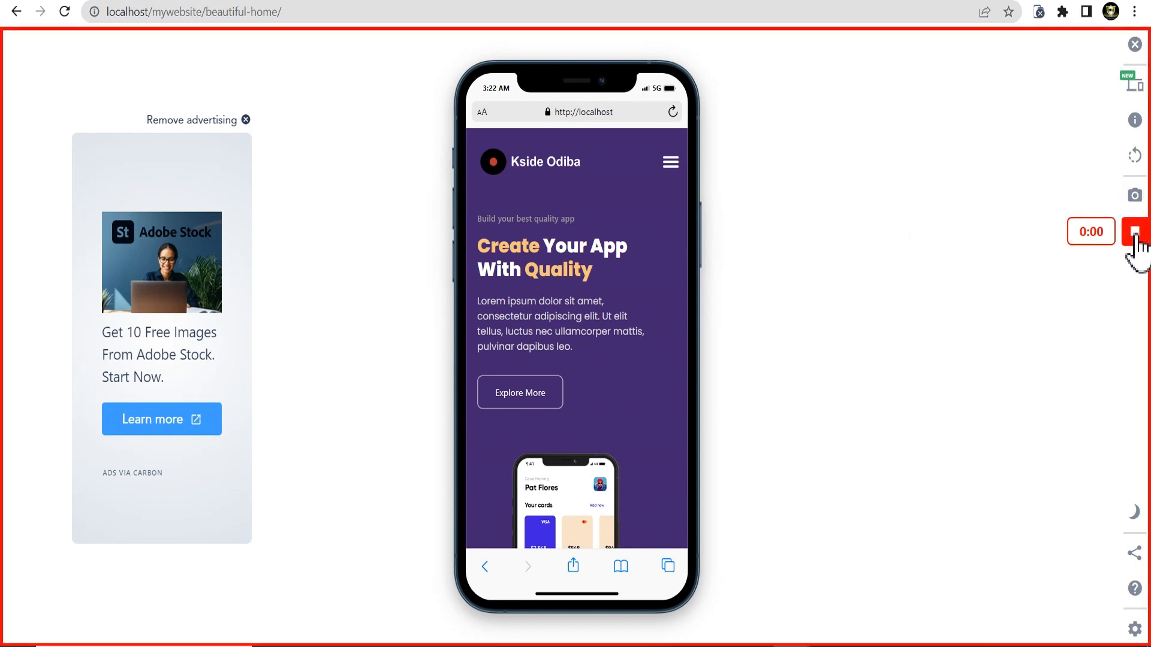
scroll("down", 3)
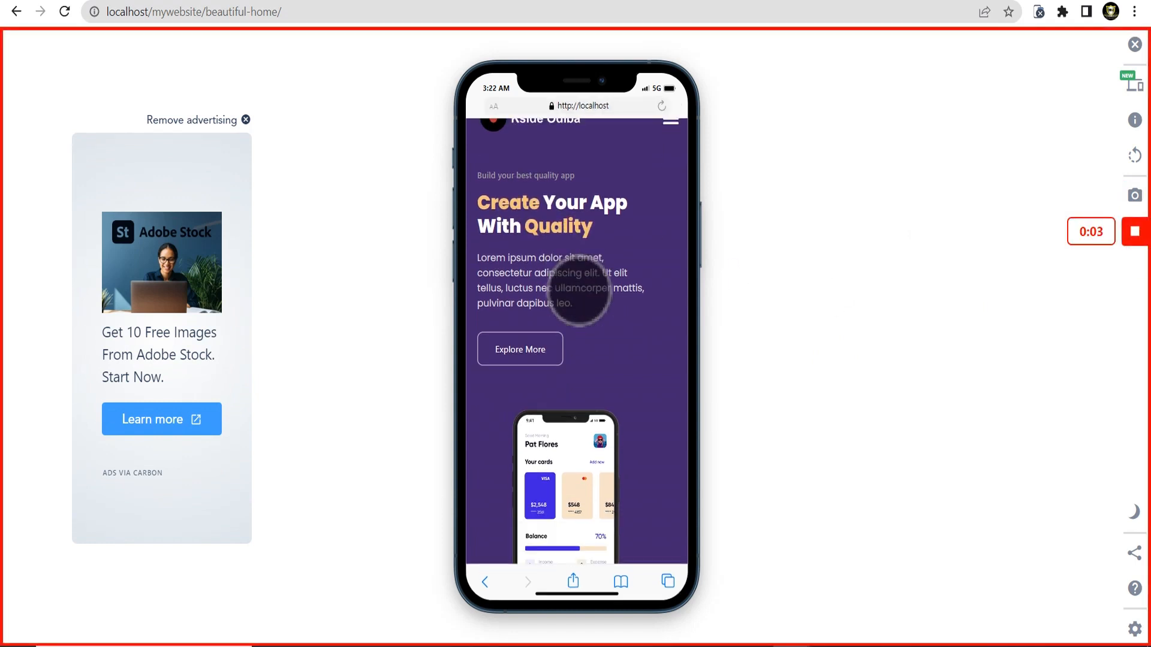
scroll("down", 3)
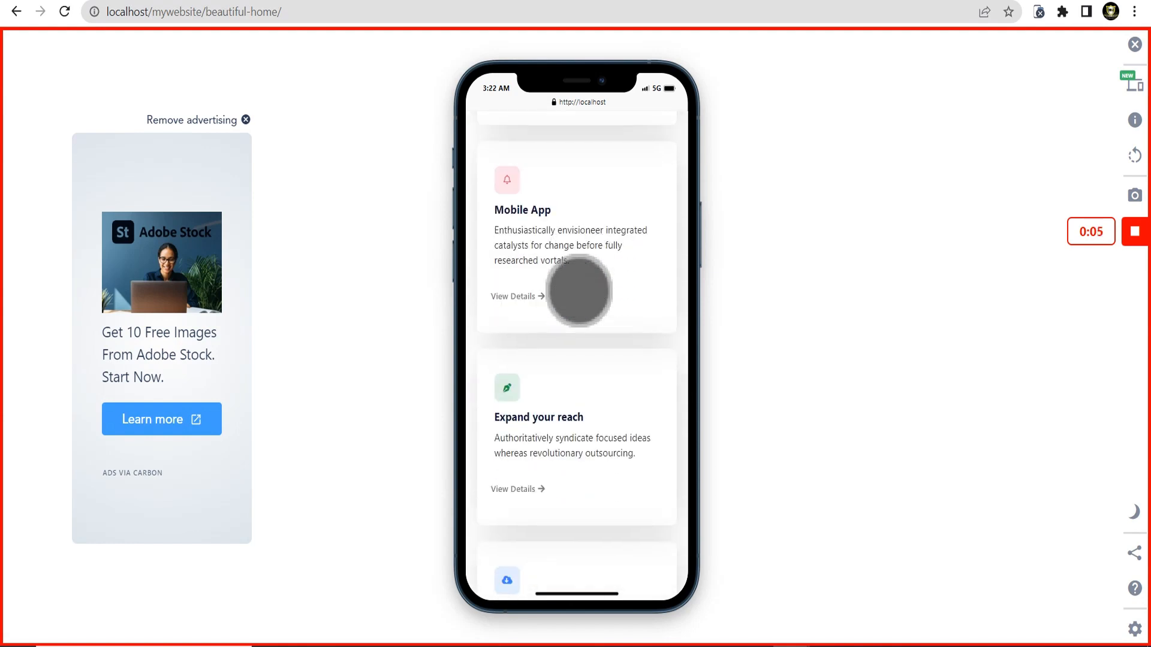
scroll("up", 3)
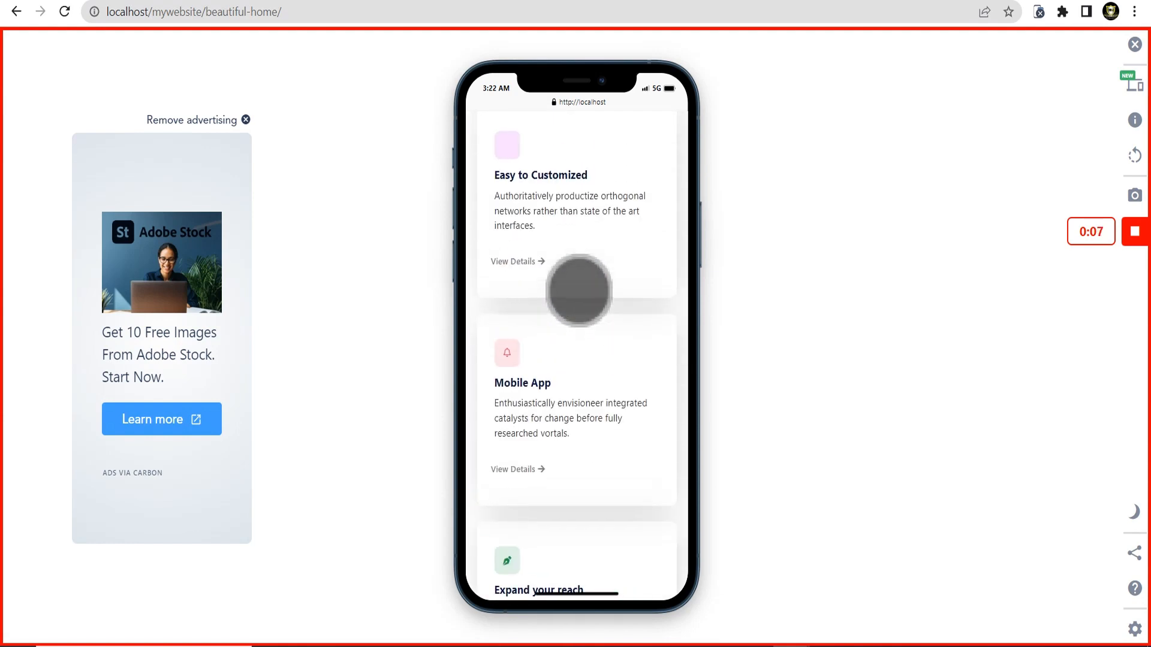
left_click(1135, 230)
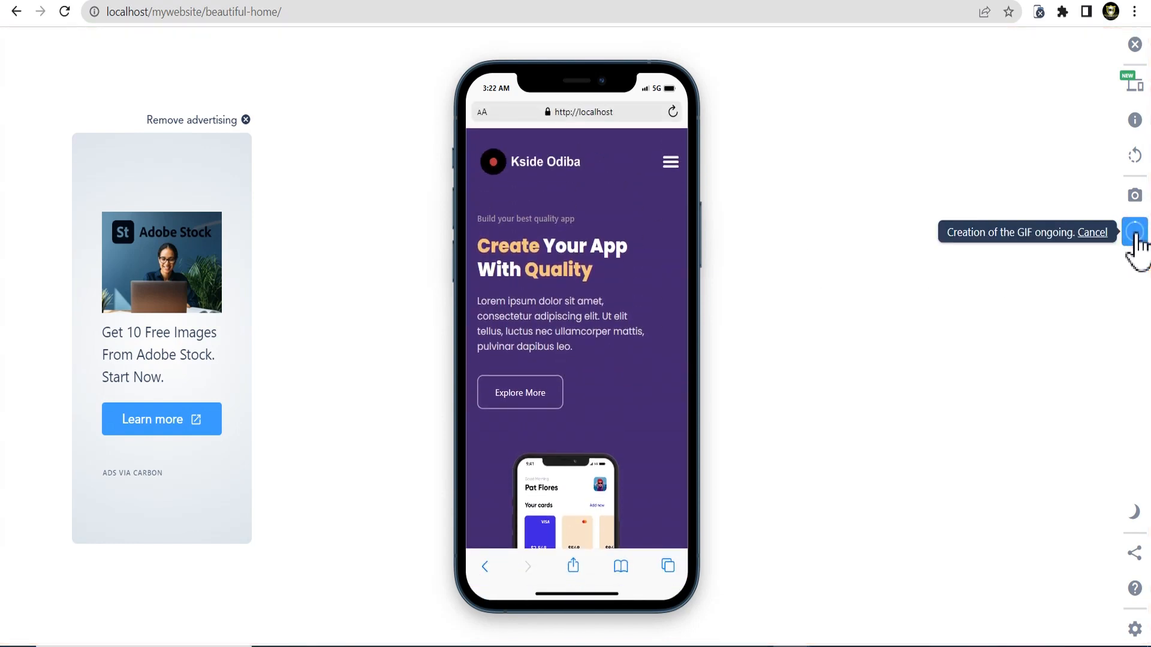
mouse_move(975, 282)
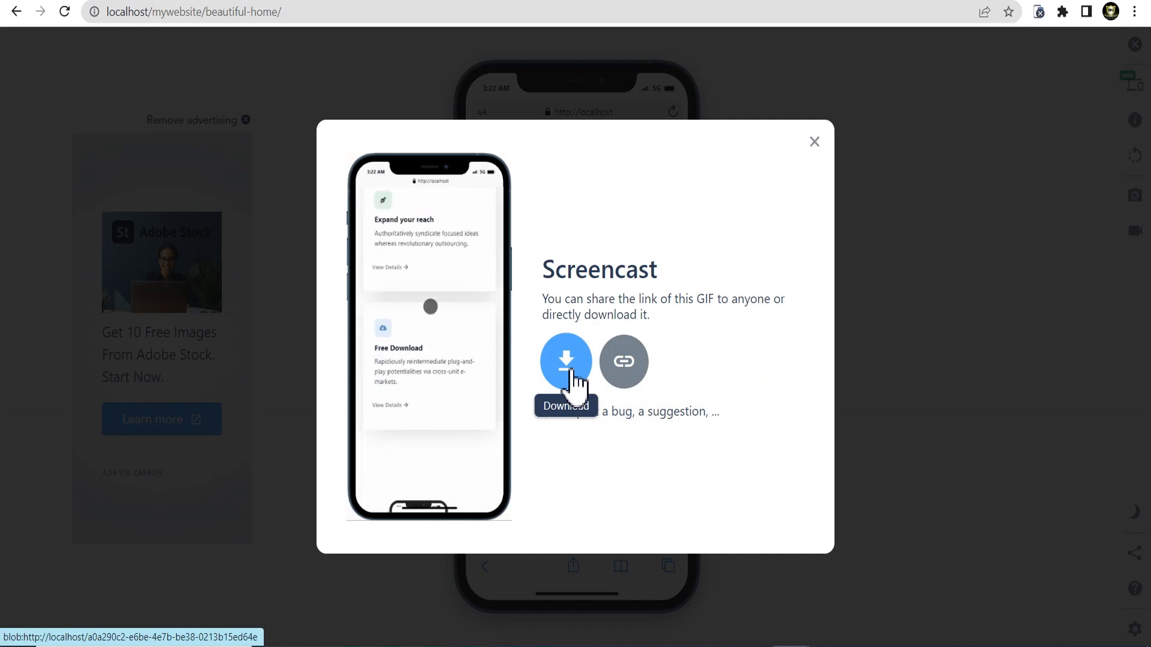
left_click(813, 141)
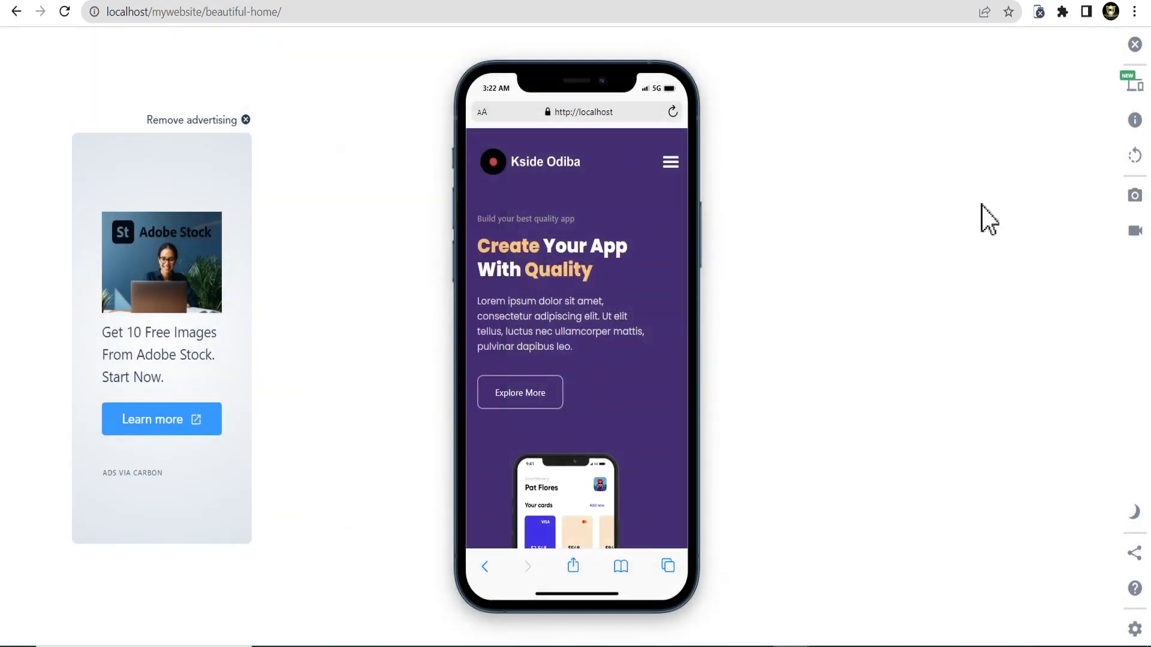
mouse_move(1134, 512)
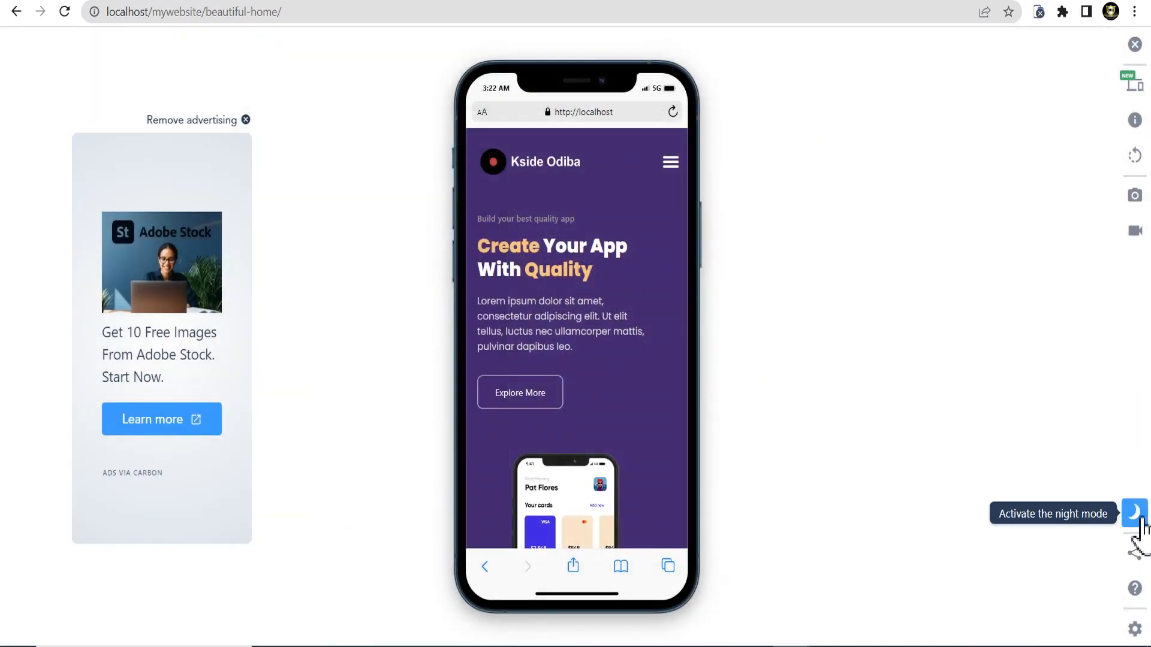
Step: Switch Mobile Simulator to night mode and review the default device choices in settings
left_click(1133, 511)
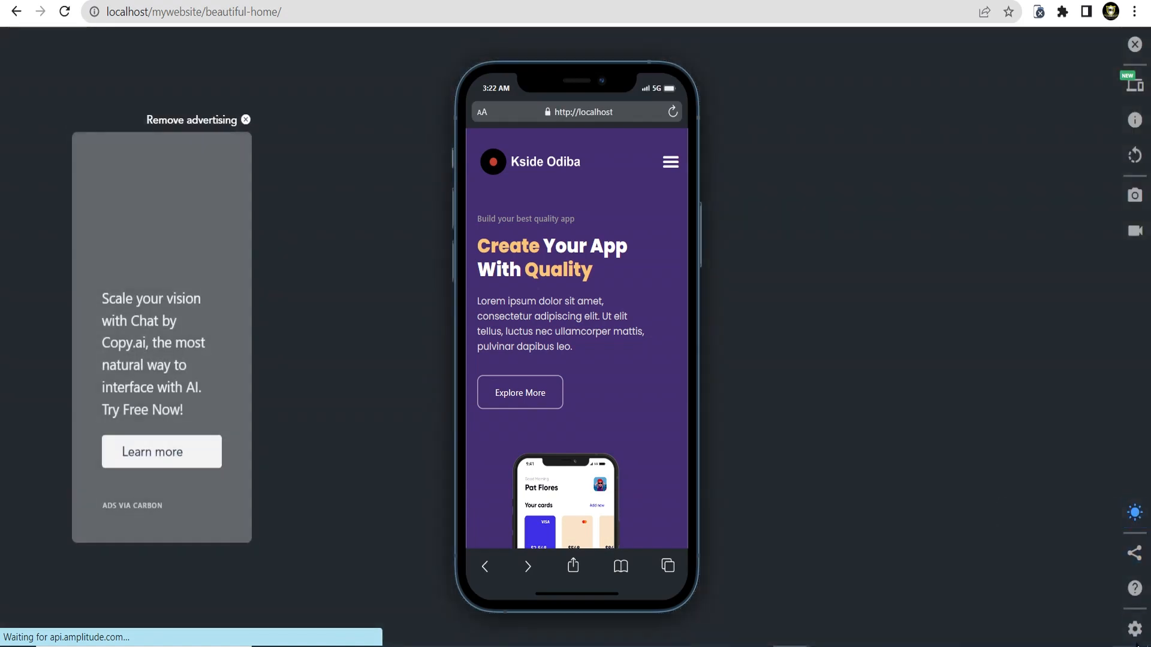
left_click(1134, 628)
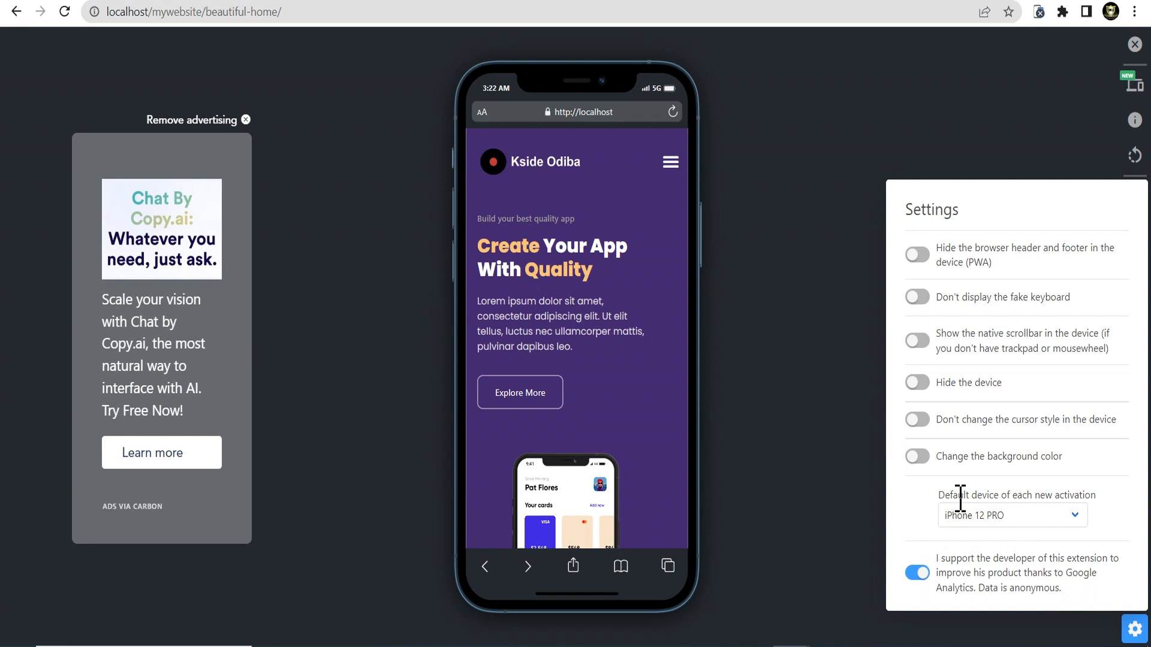
mouse_move(976, 532)
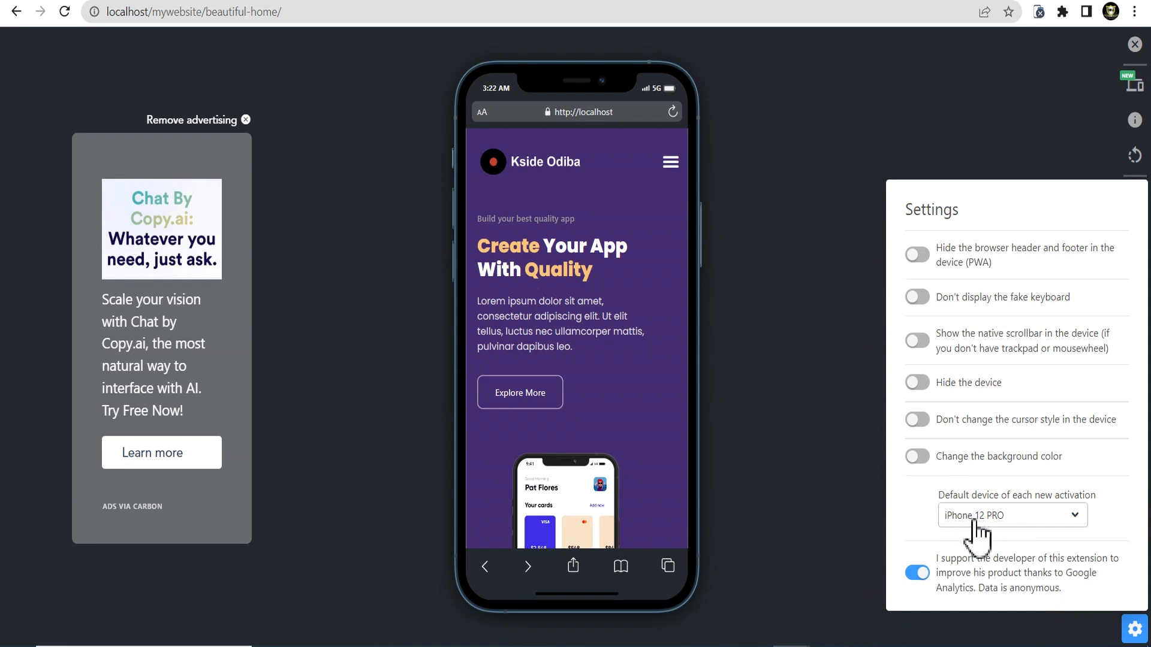
left_click(1011, 514)
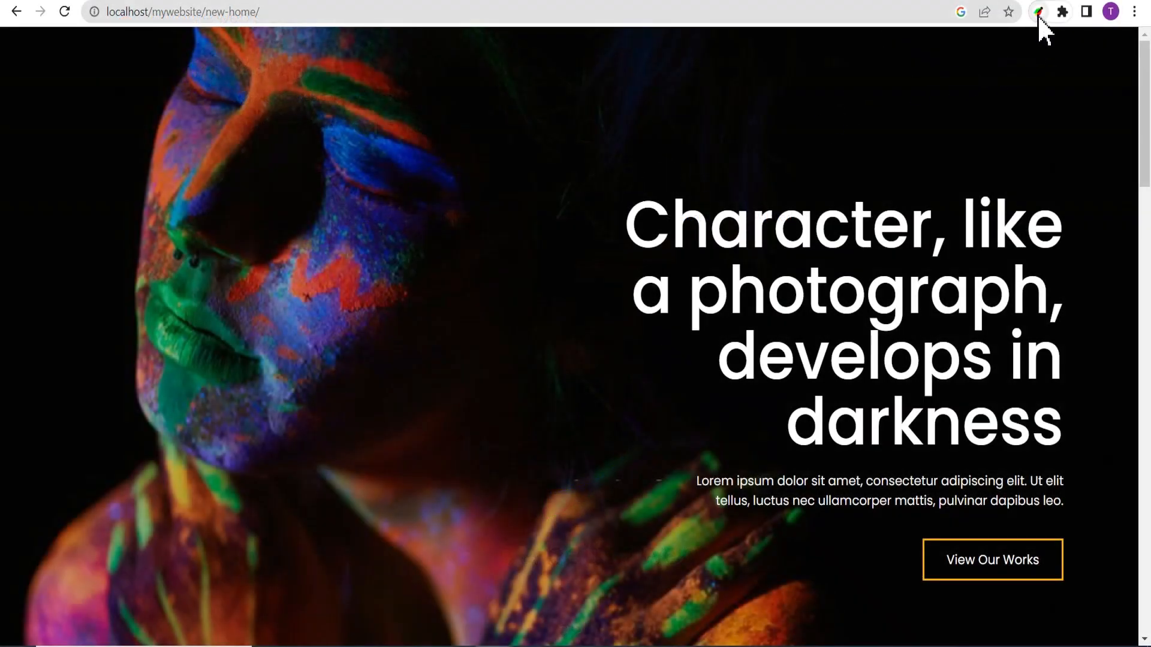
Step: Check the hero heading's 12.63 contrast (AA and AAA pass) in VisBug, then select Move
left_click(1040, 12)
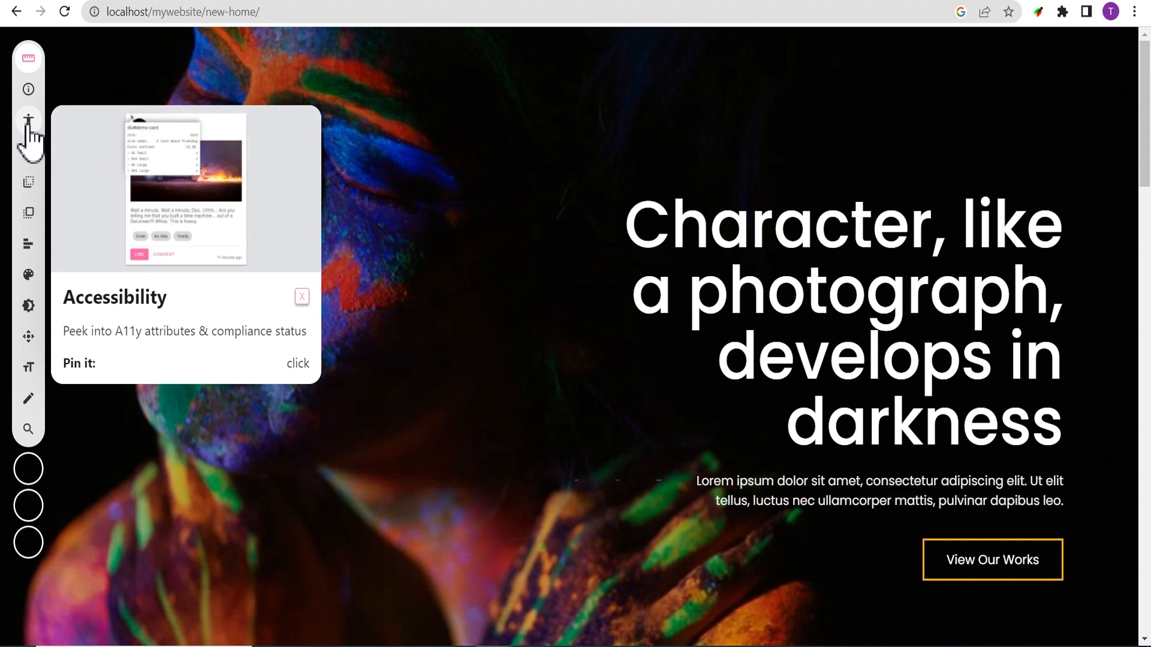
left_click(28, 120)
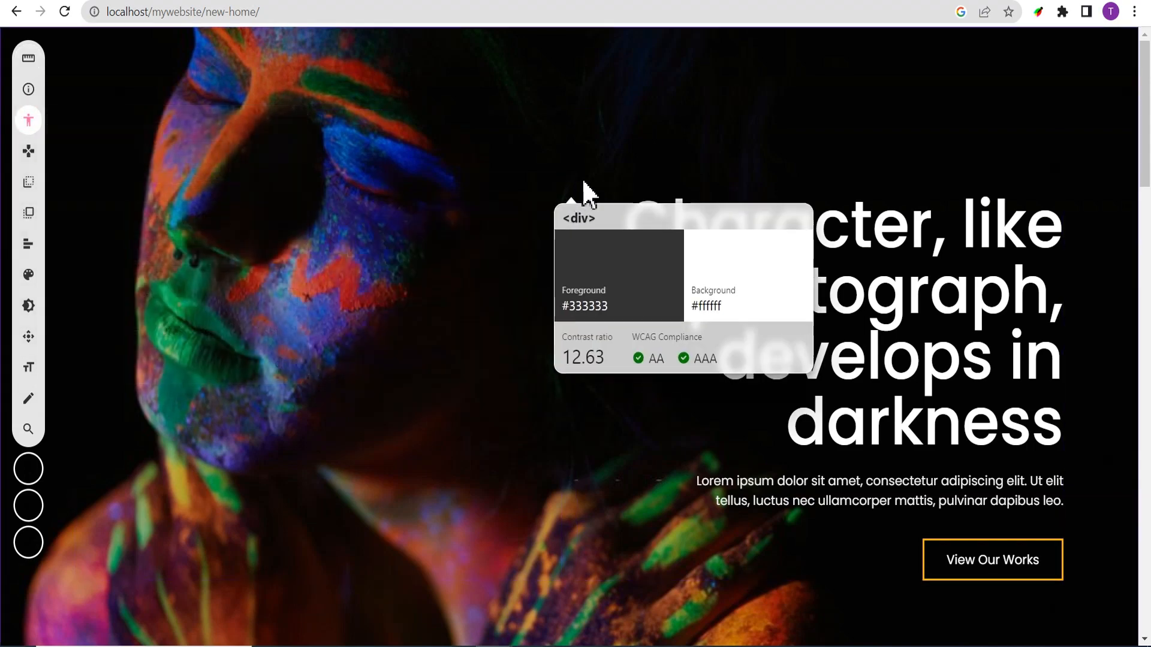
mouse_move(539, 470)
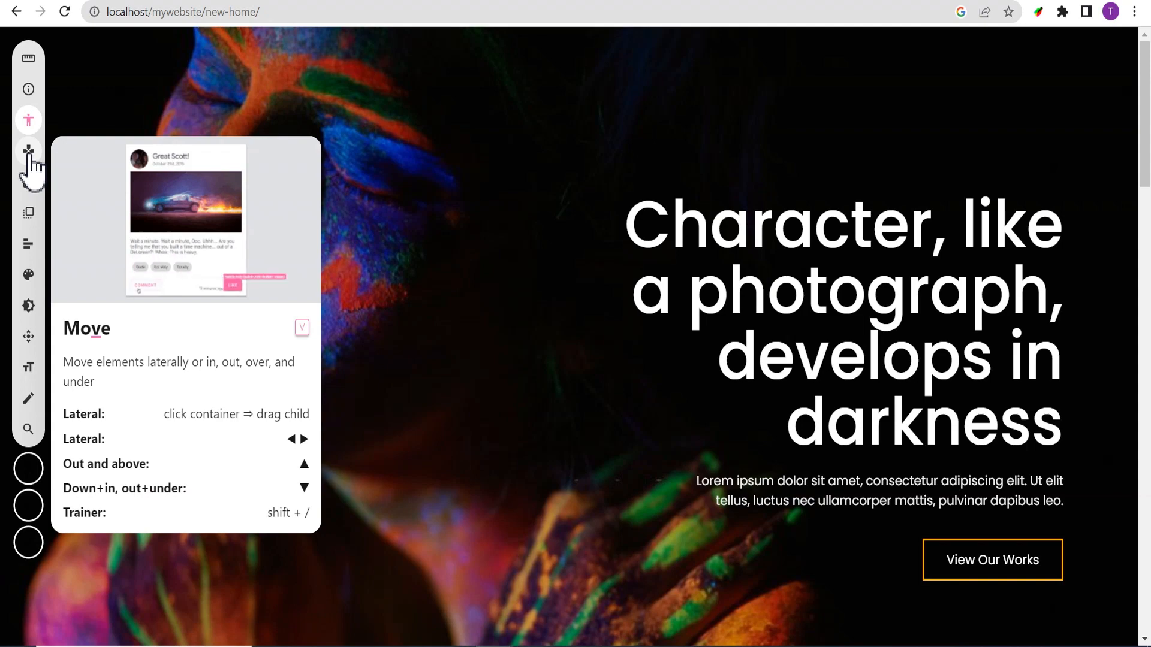
left_click(29, 182)
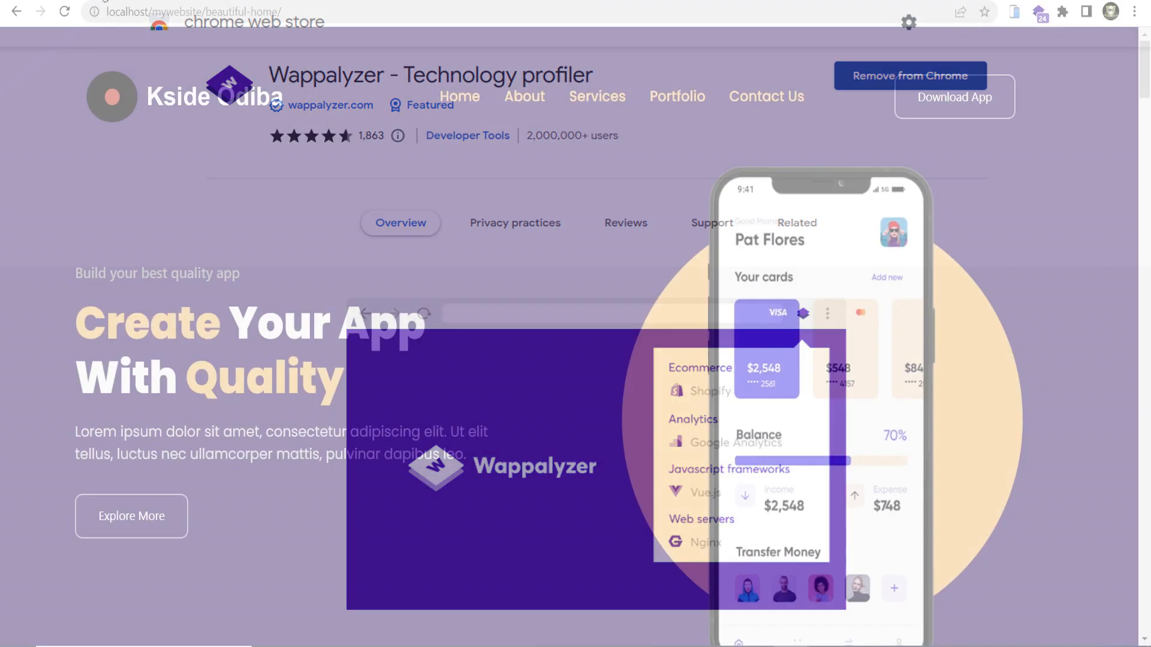
Step: Use the newly installed Wappalyzer from the toolbar on the beautiful-home page
left_click(1040, 12)
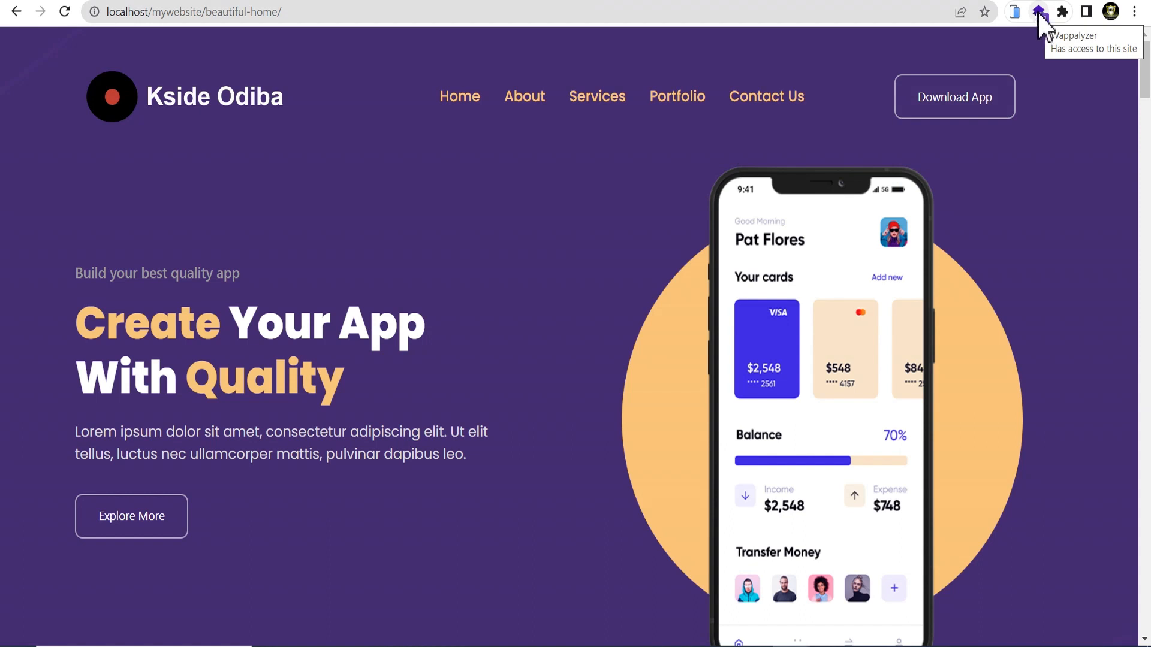
Step: Scroll Wappalyzer's detected technologies: WordPress 6.1.1, WooCommerce, Elementor, PHP and more
left_click(1038, 10)
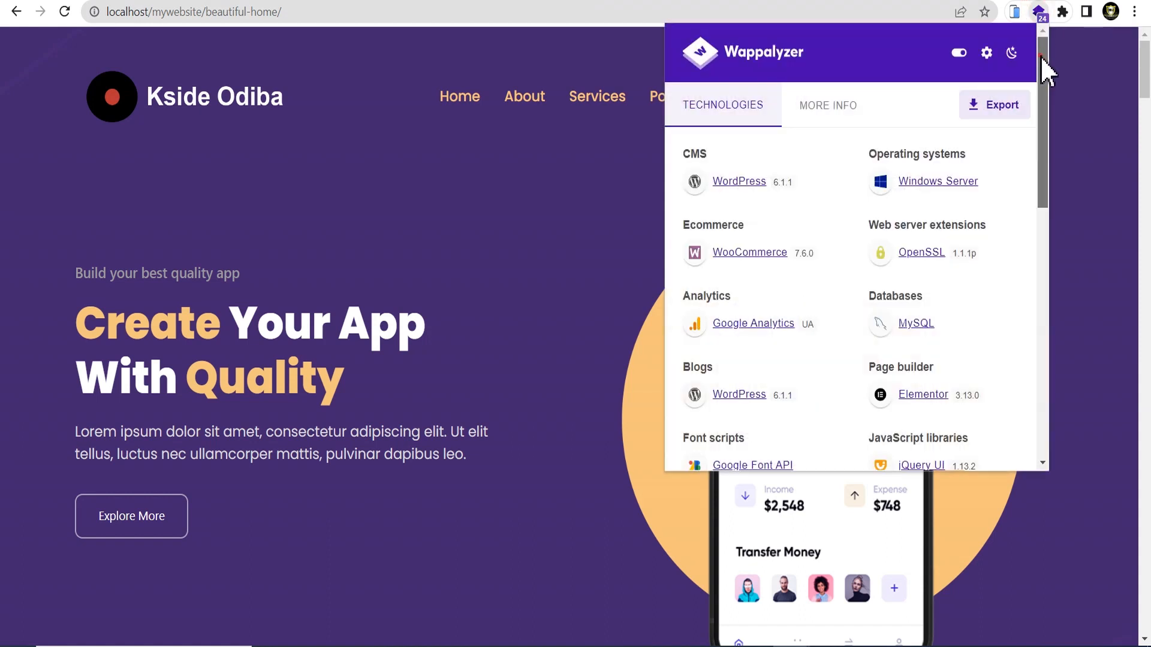
scroll("down", 3)
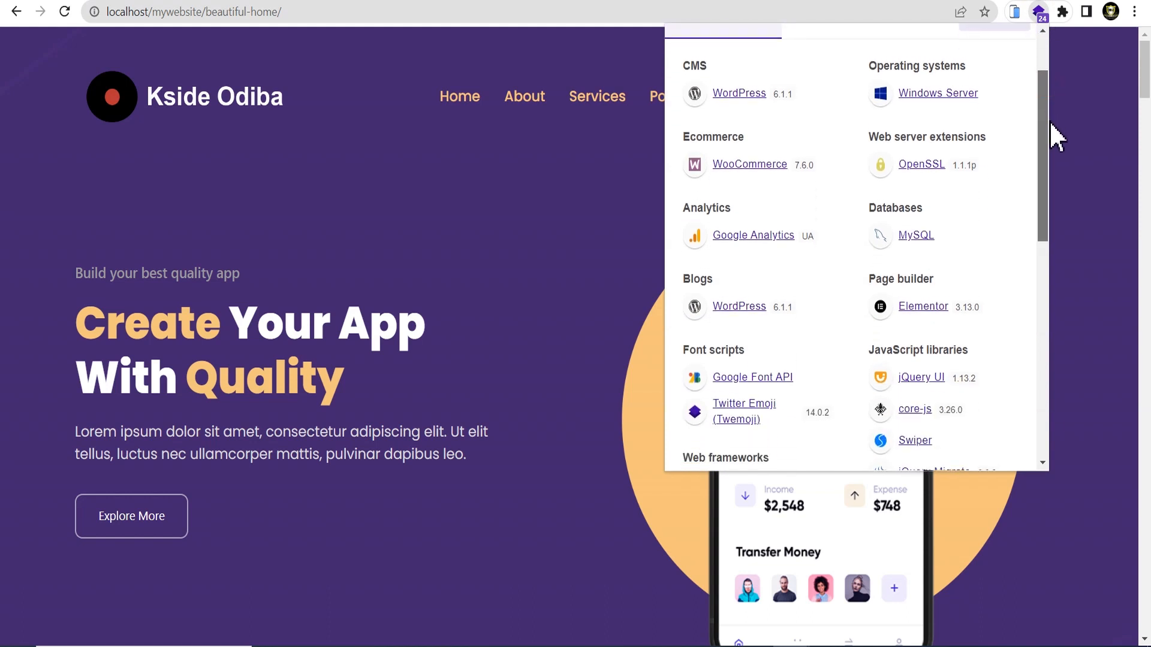
scroll("down", 3)
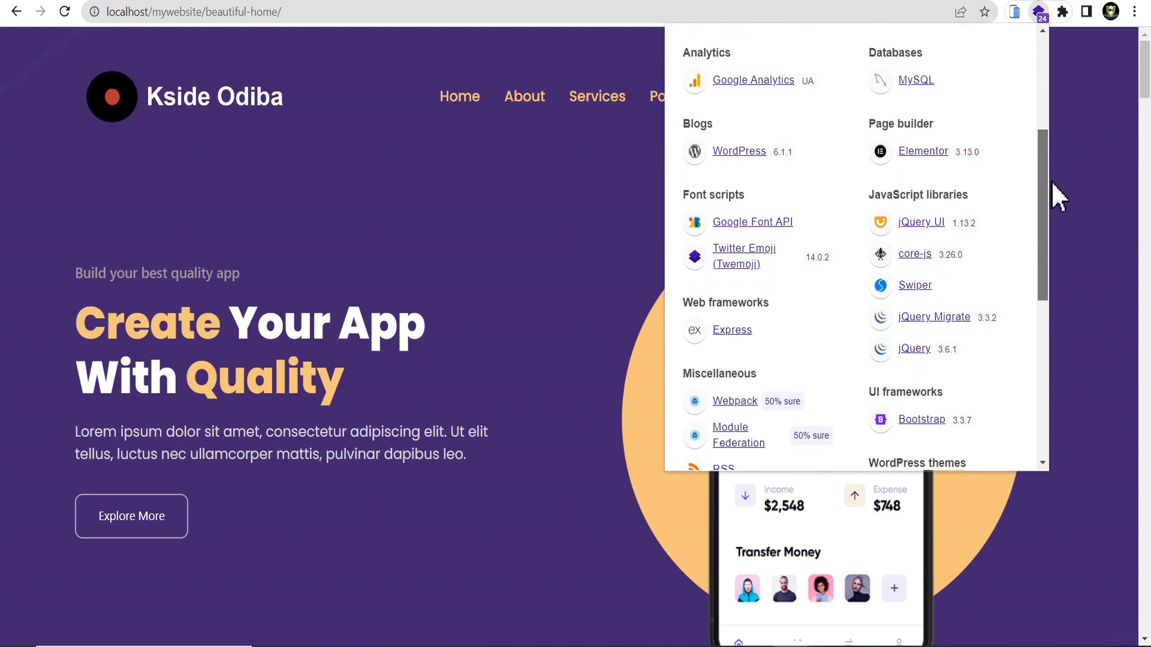
scroll("down", 3)
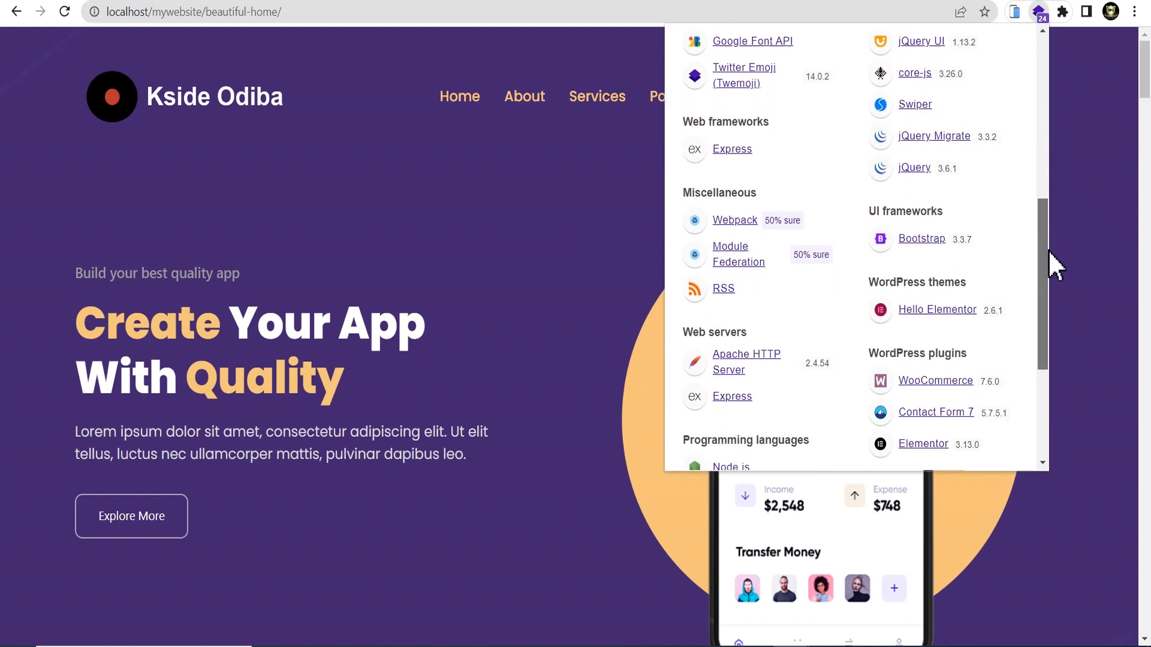
scroll("down", 3)
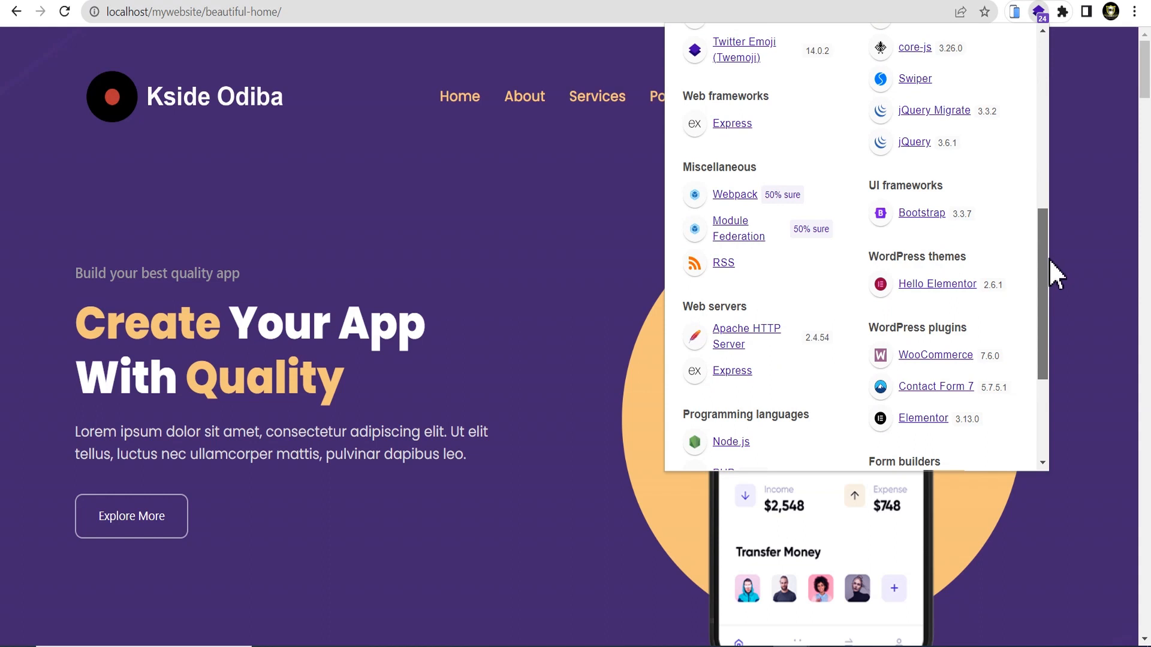
scroll("down", 3)
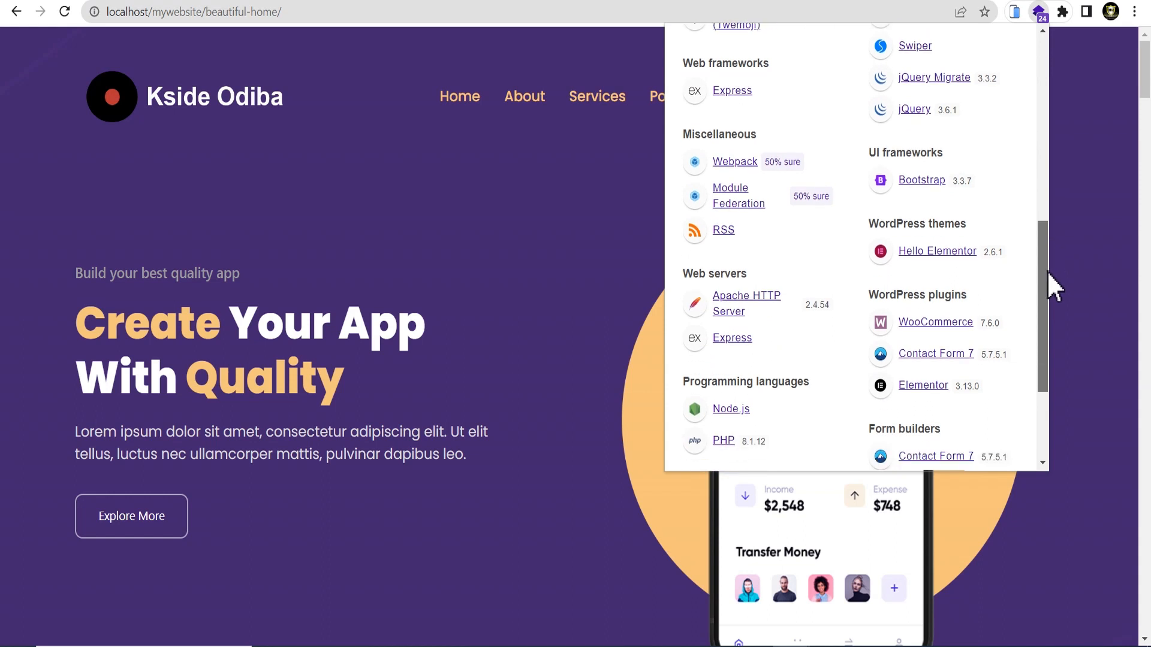
scroll("down", 3)
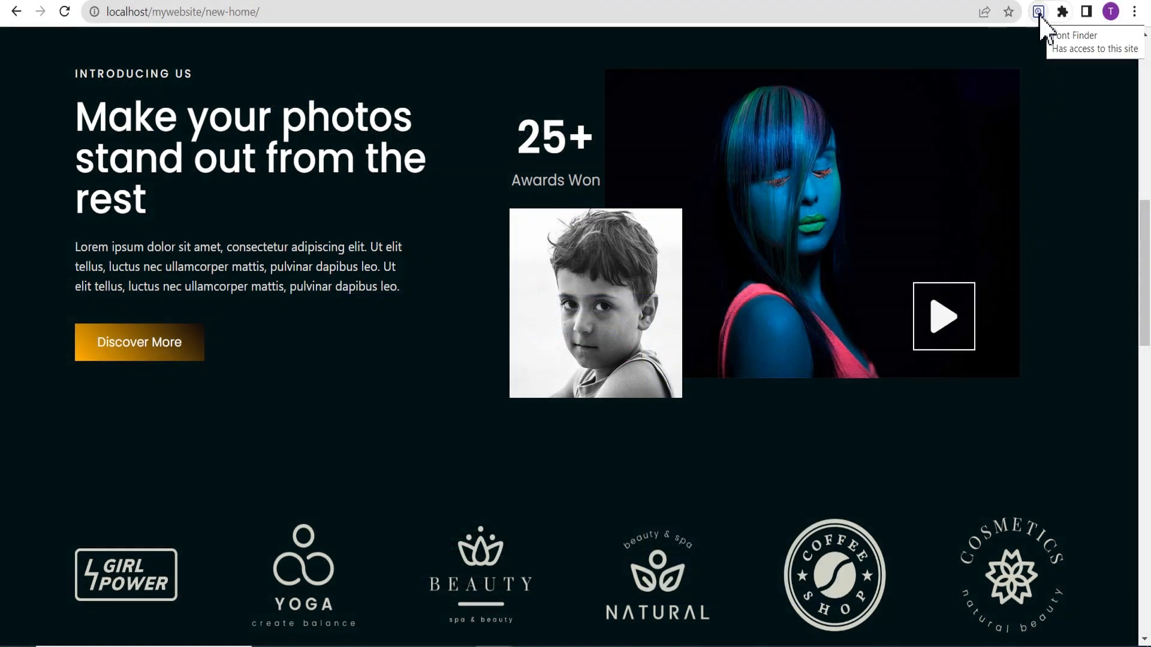
Step: Activate Font Finder on the new-home page
left_click(1036, 12)
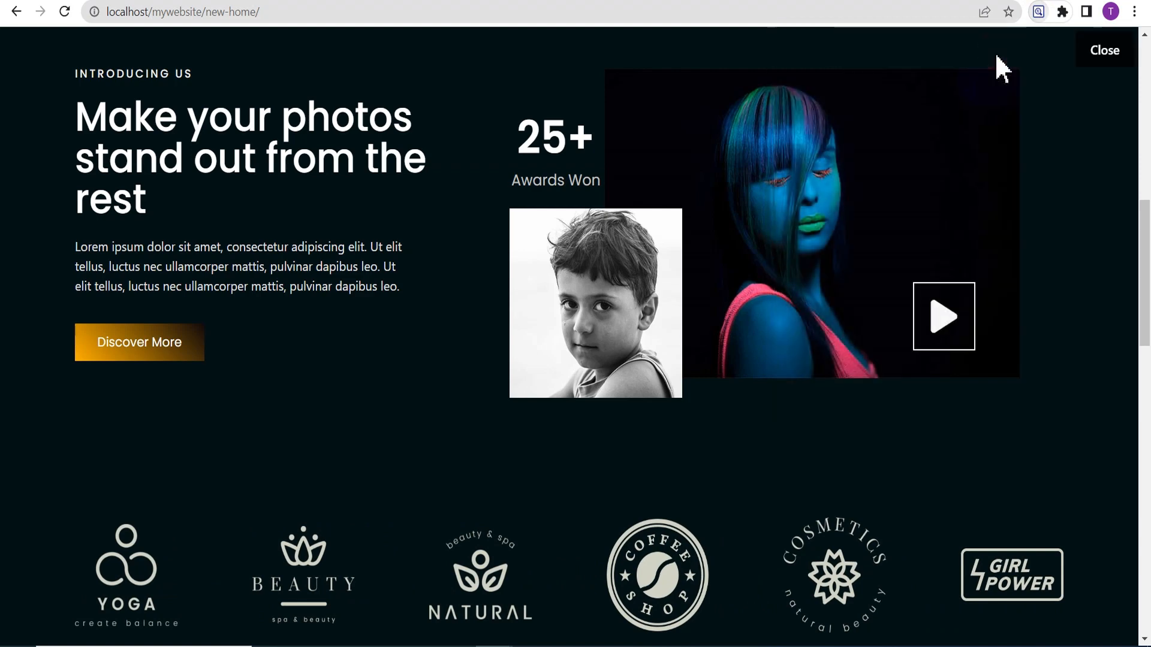
mouse_move(308, 165)
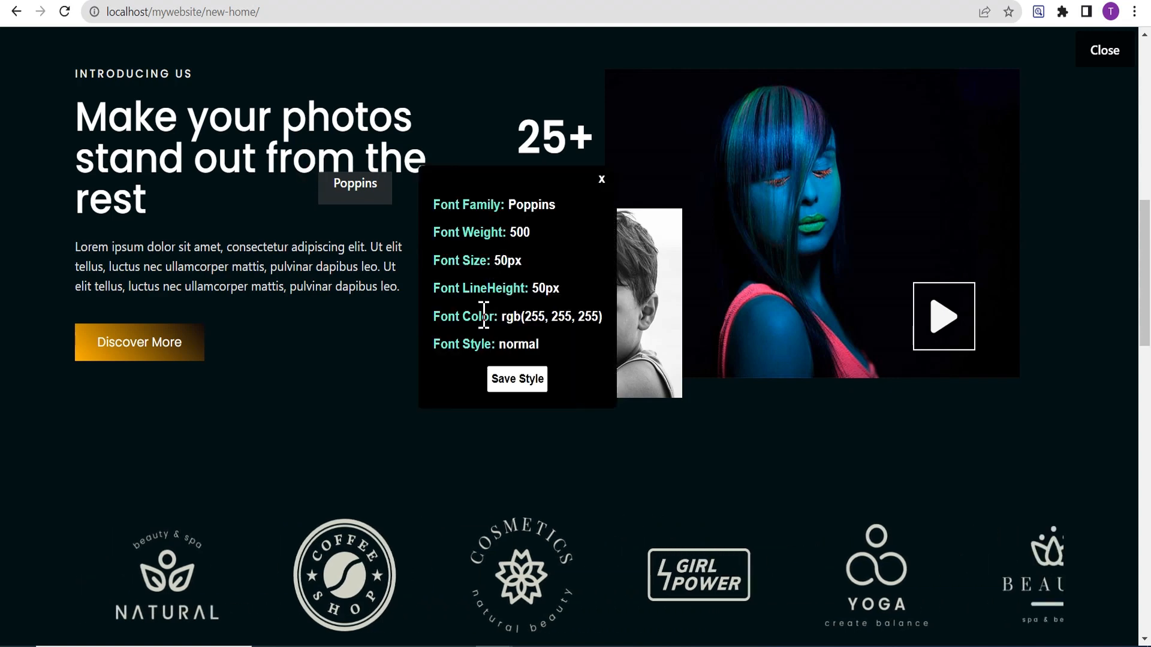
mouse_move(498, 397)
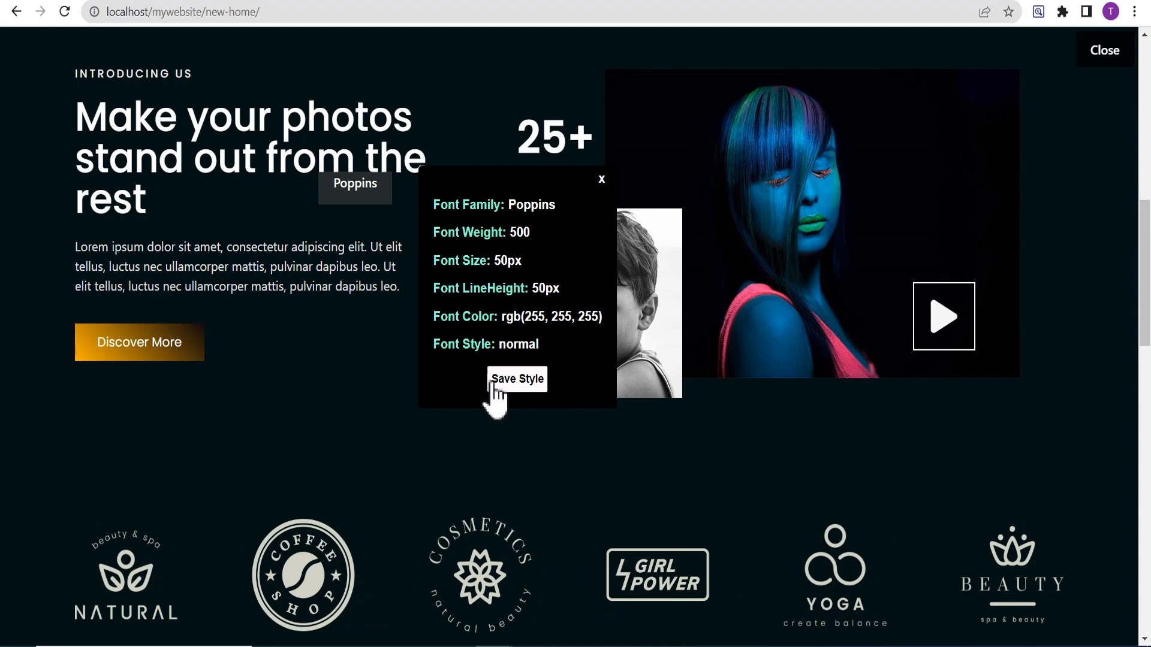
Step: Save the heading's Poppins 500, 50px white font style in Font Finder
left_click(517, 379)
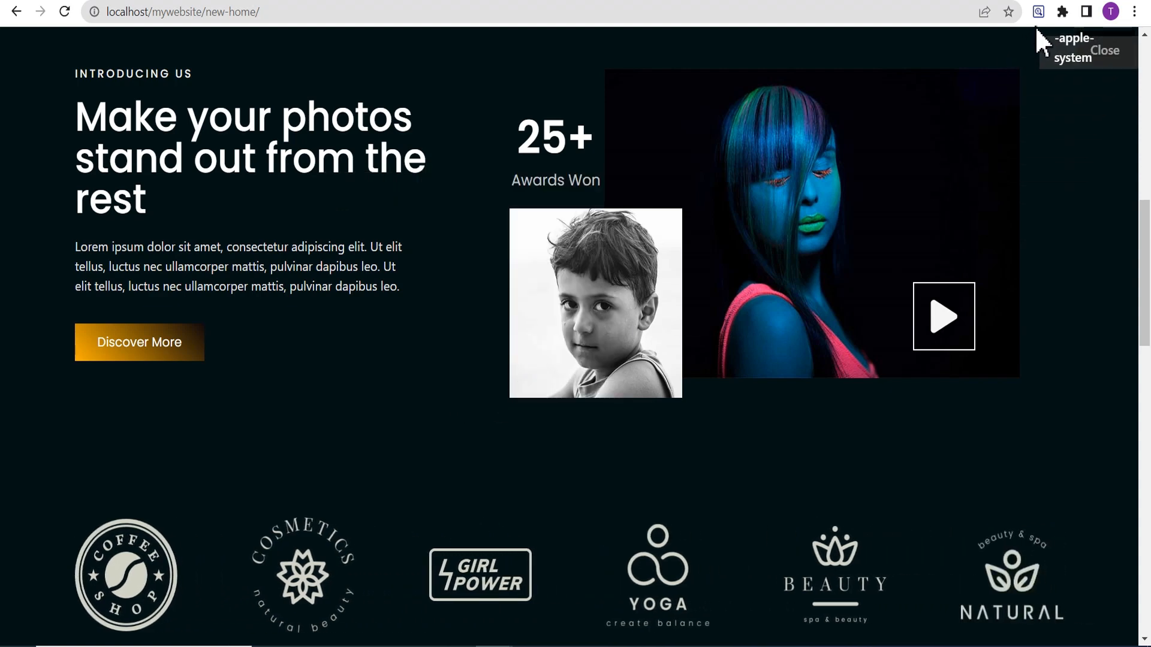
mouse_move(1037, 11)
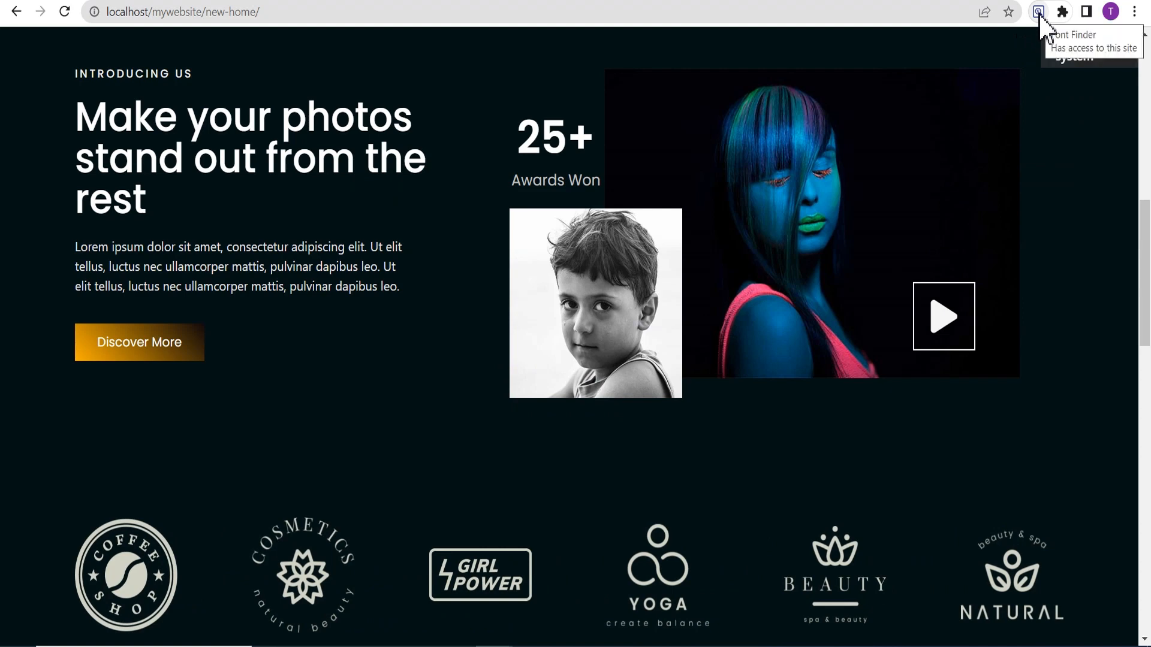
Step: Expand the saved Poppins entry in Font Finder to read its style, then delete it
left_click(1038, 12)
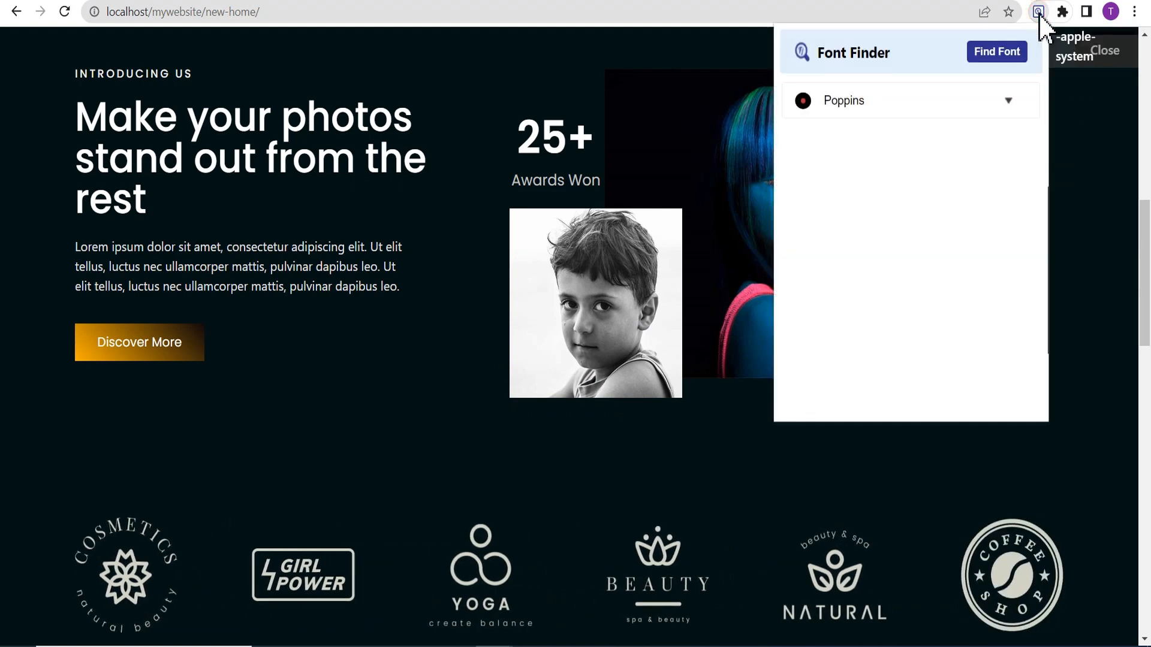
mouse_move(866, 121)
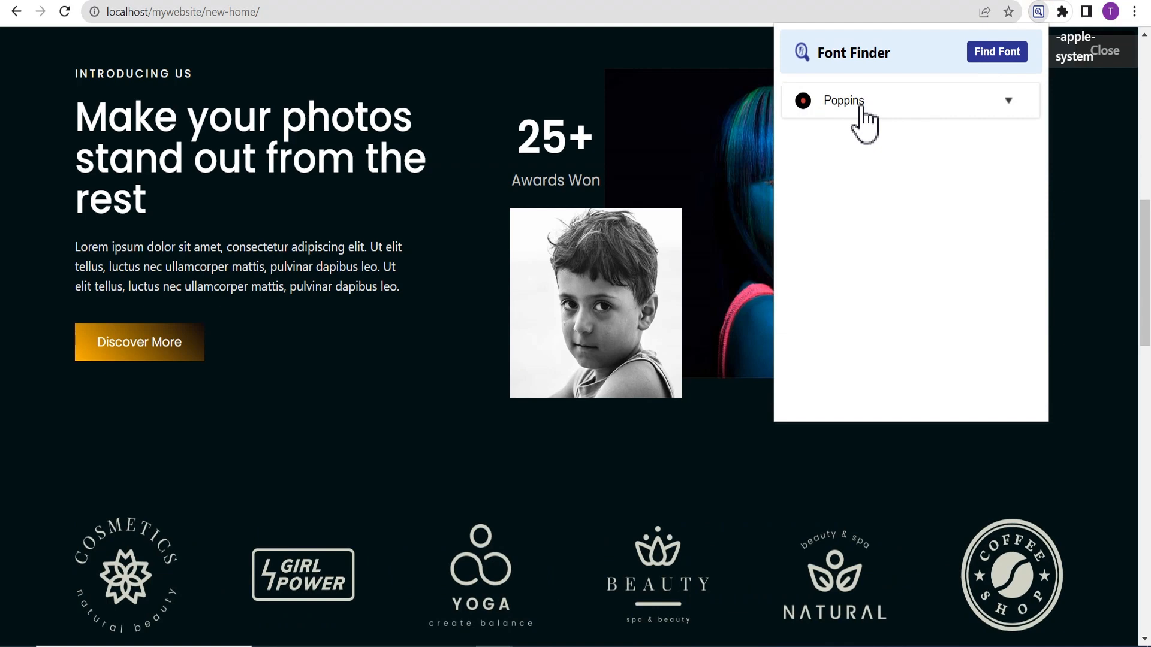
left_click(1008, 101)
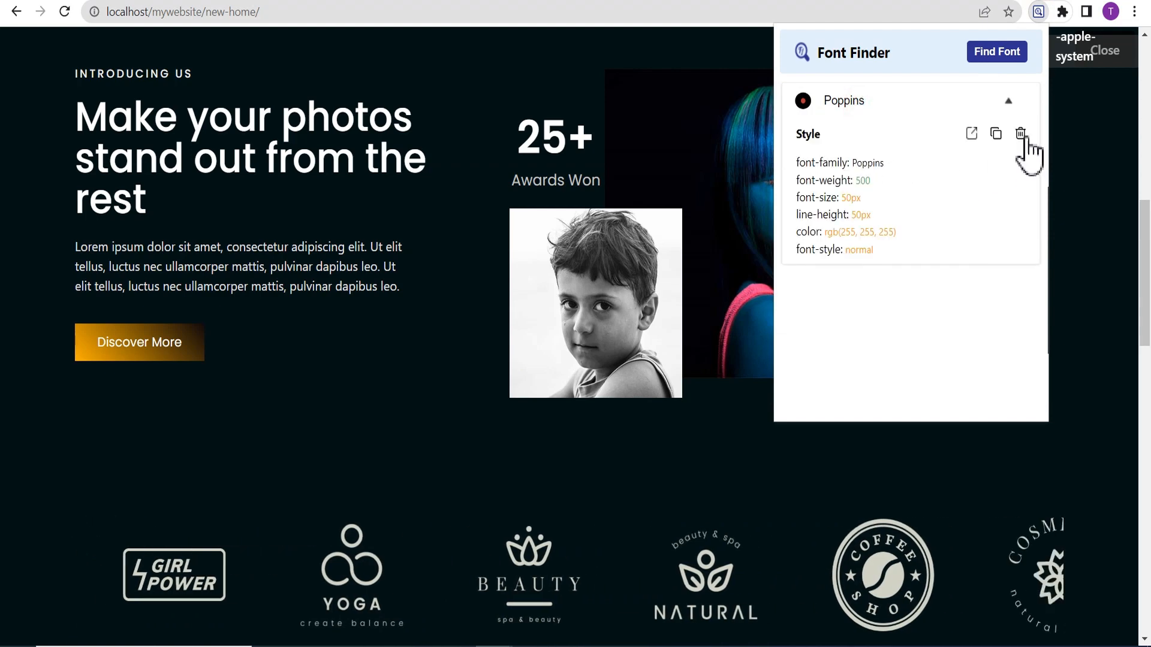
left_click(1019, 133)
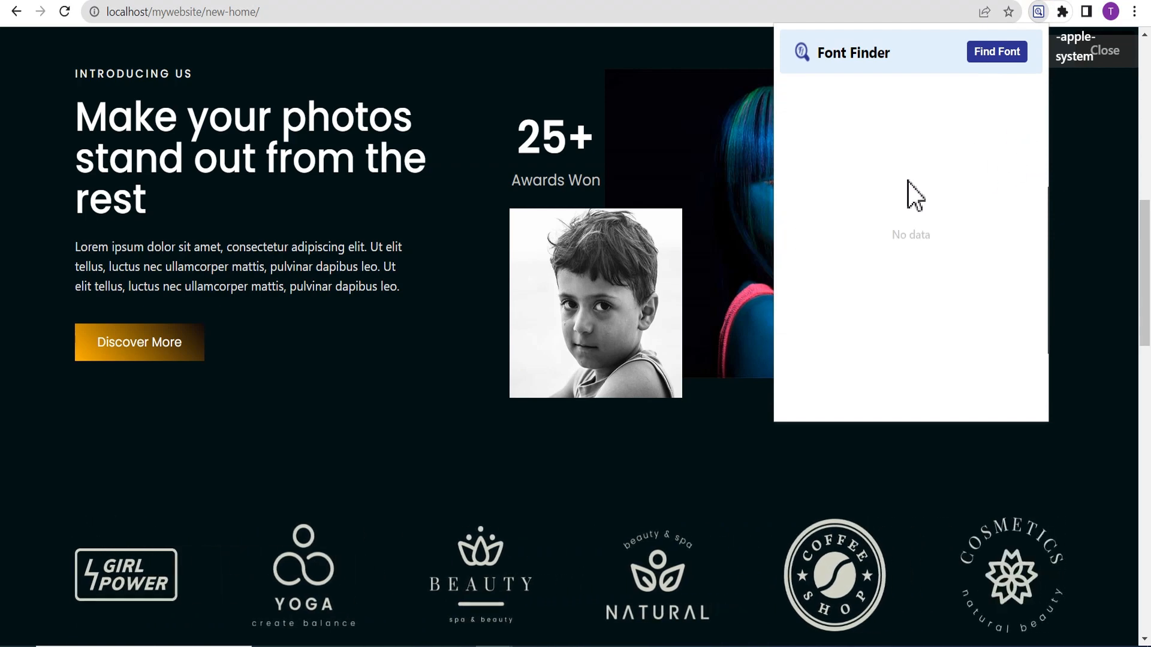
mouse_move(909, 200)
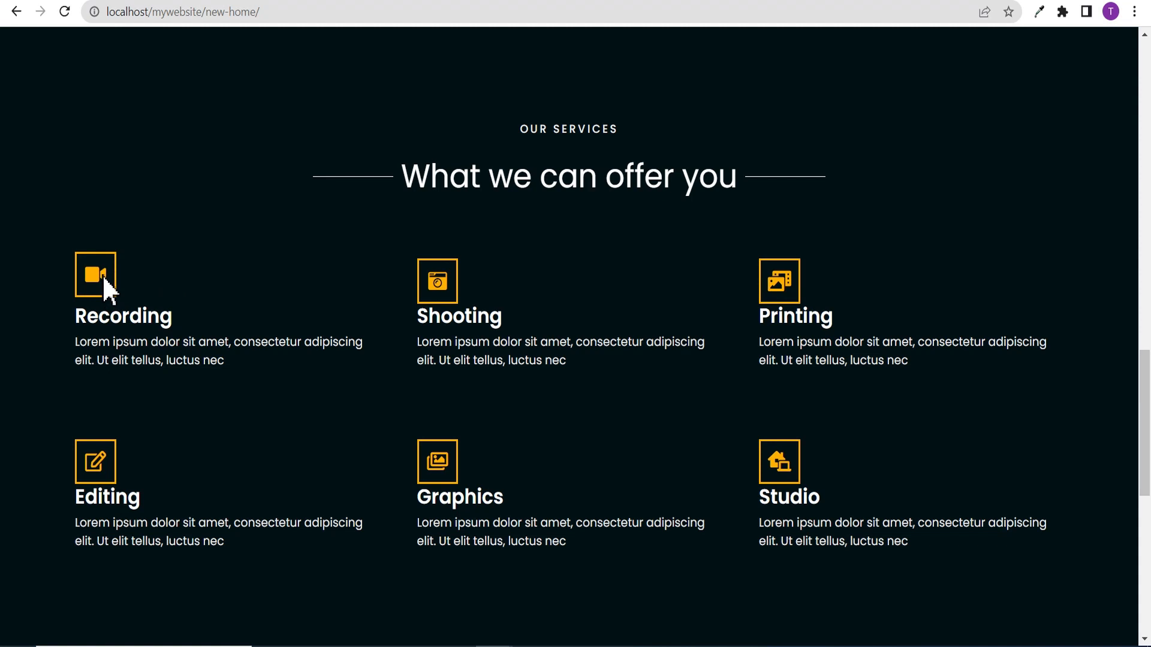
mouse_move(1033, 61)
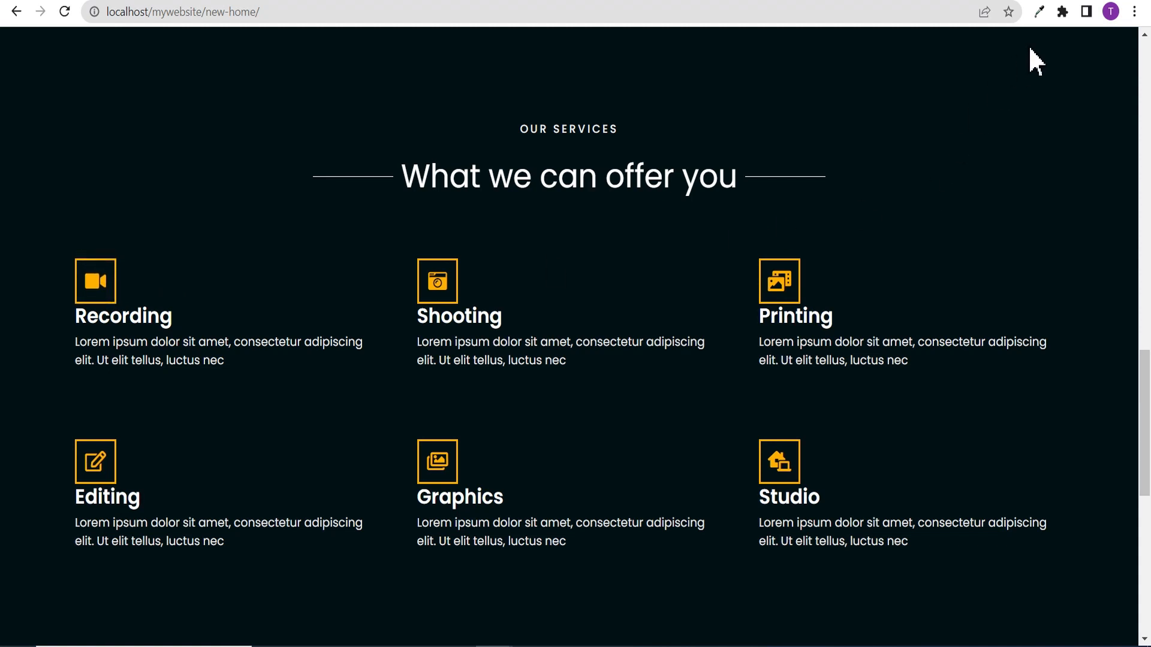
Step: Open the Eye Dropper extension to sample the orange Recording icon colour
left_click(1037, 12)
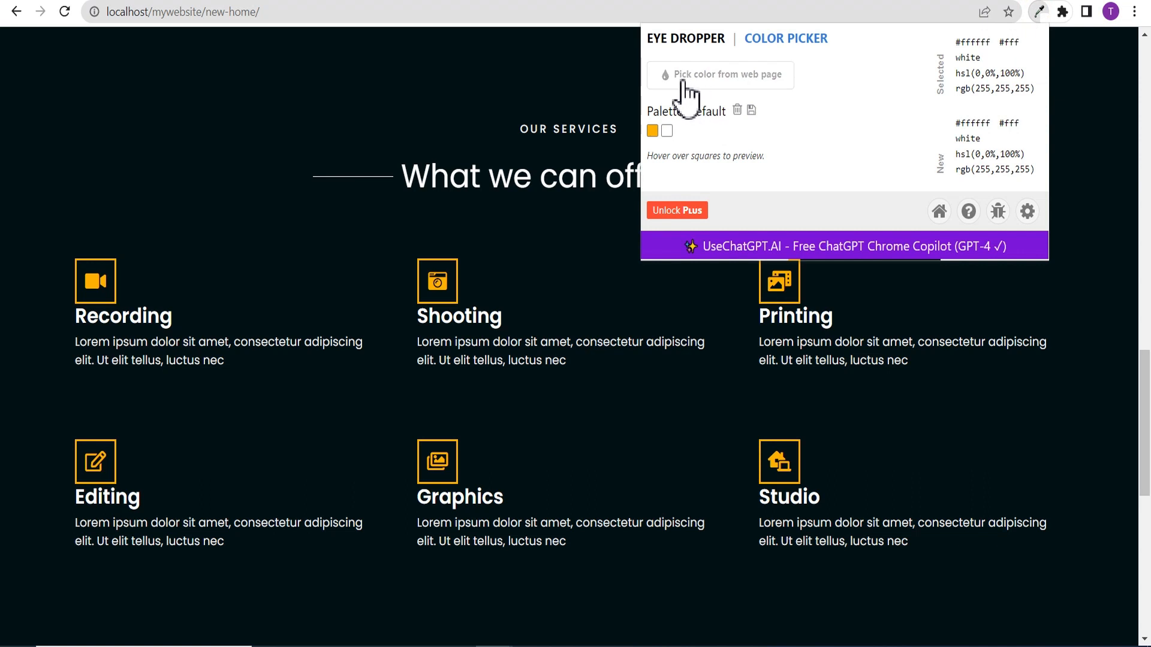
mouse_move(703, 96)
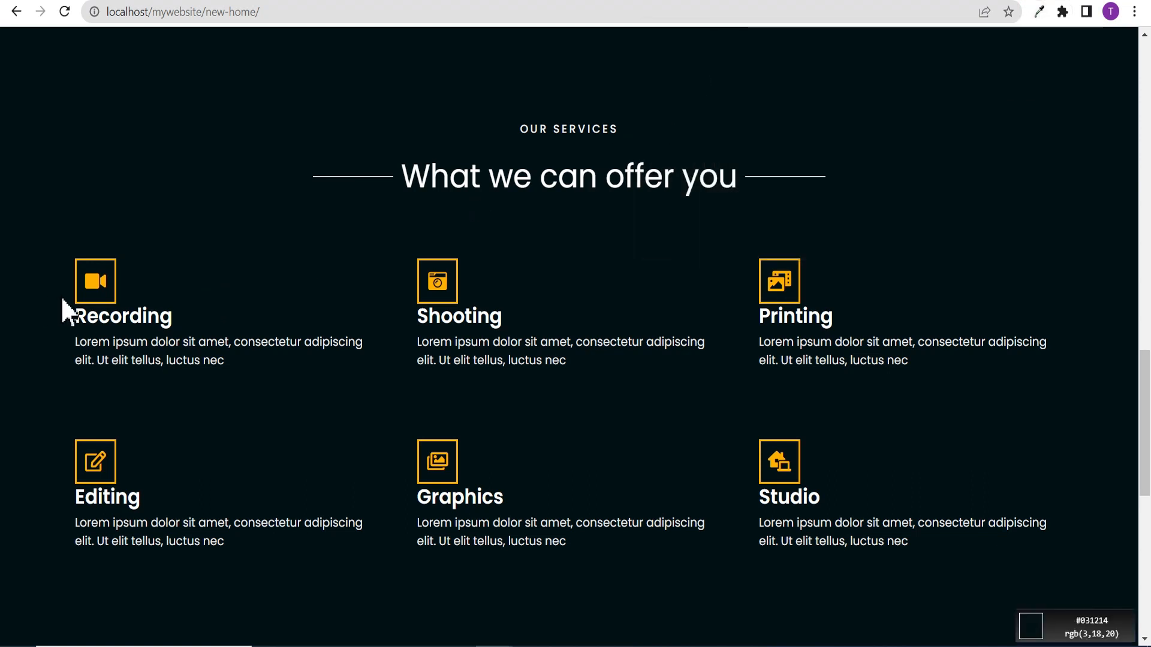
mouse_move(95, 282)
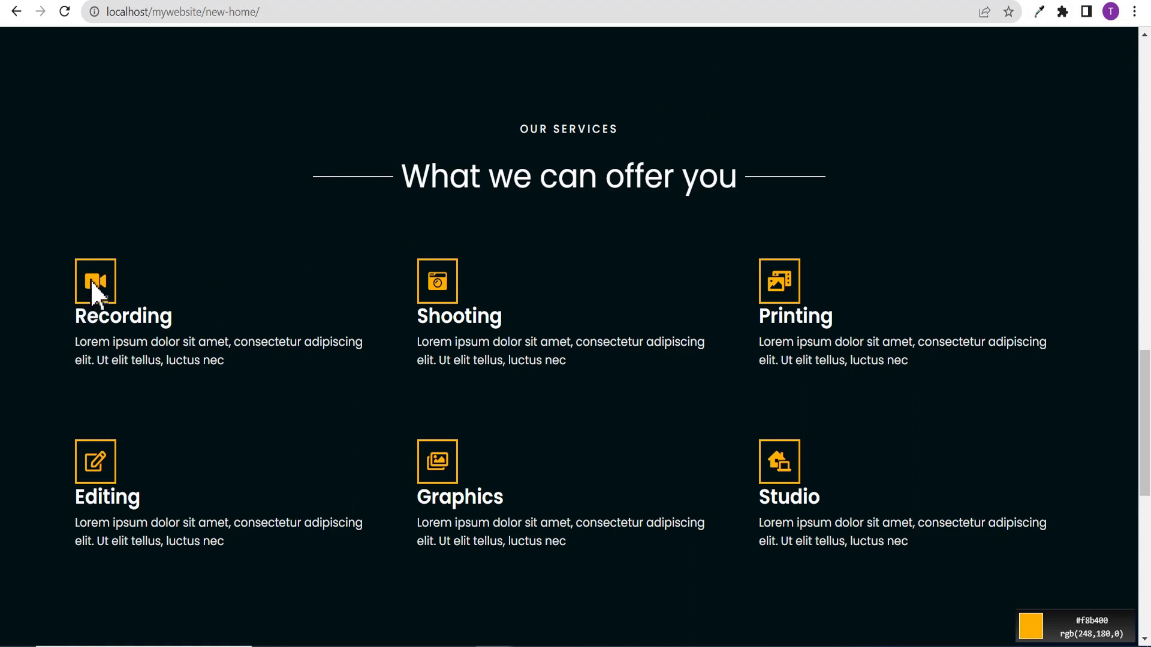
mouse_move(971, 177)
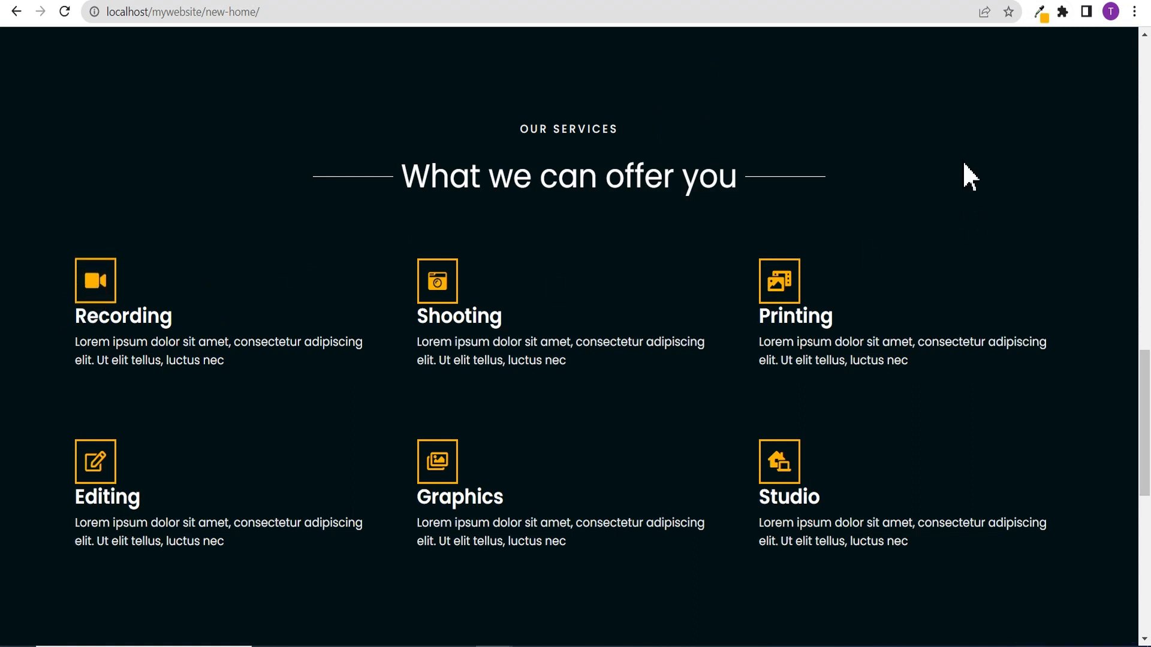
mouse_move(1040, 12)
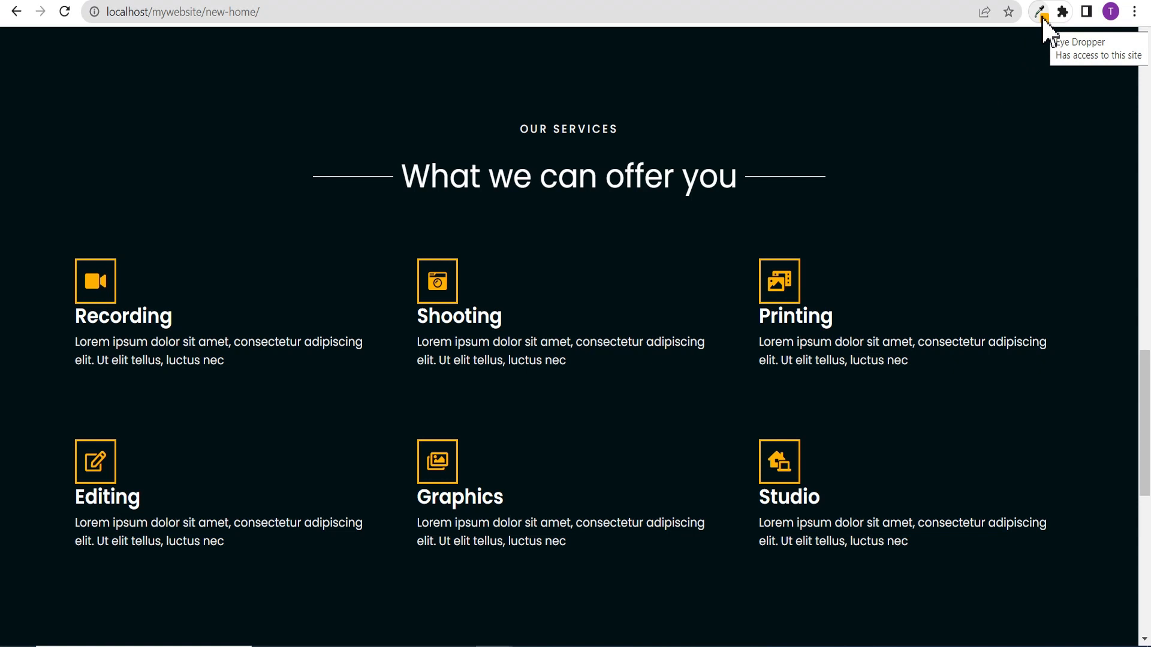
Step: Reopen Eye Dropper showing orange #f8b400 and pick a muted brown #756743 from the gradient
left_click(1040, 12)
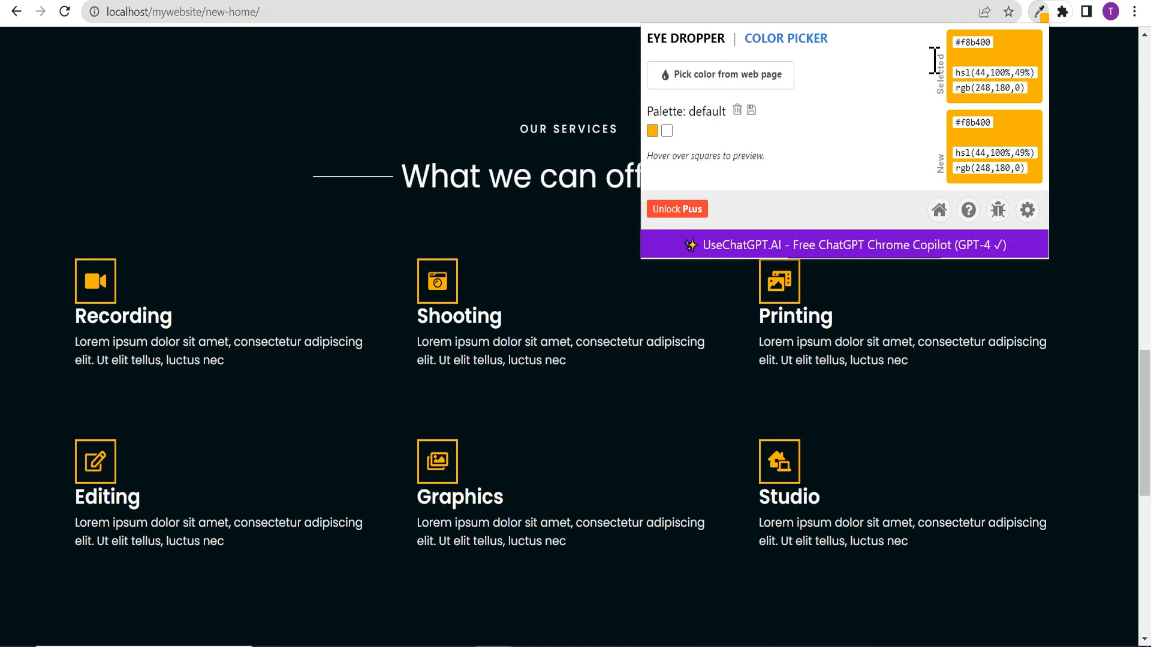
left_click(785, 39)
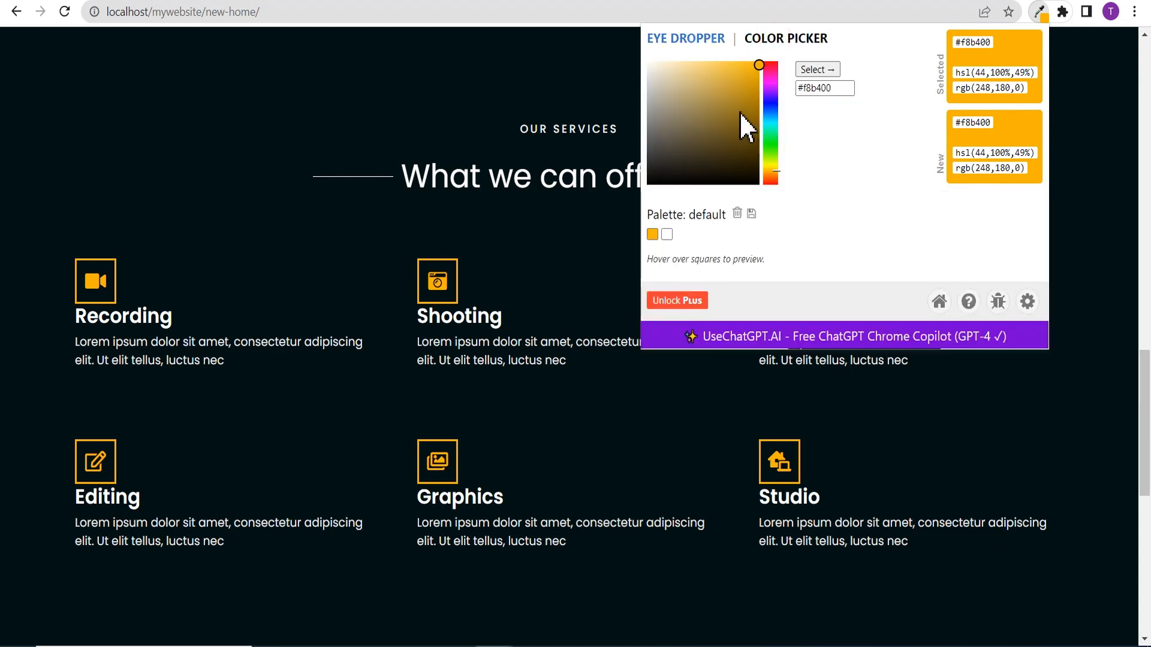
left_click(742, 115)
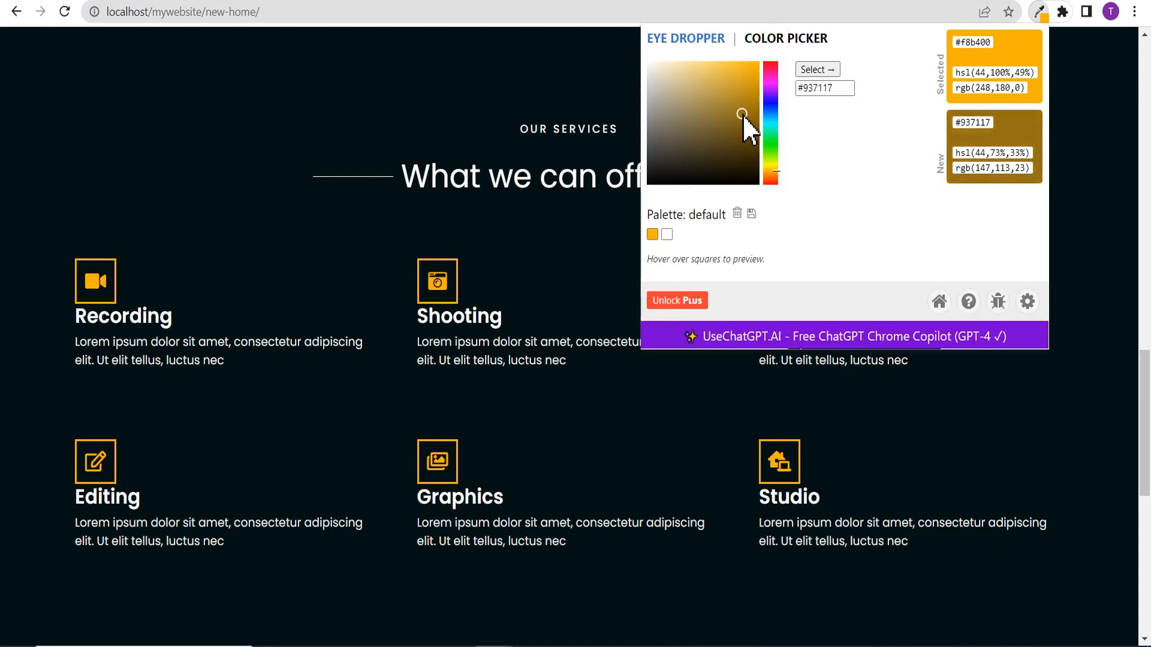
left_click(694, 128)
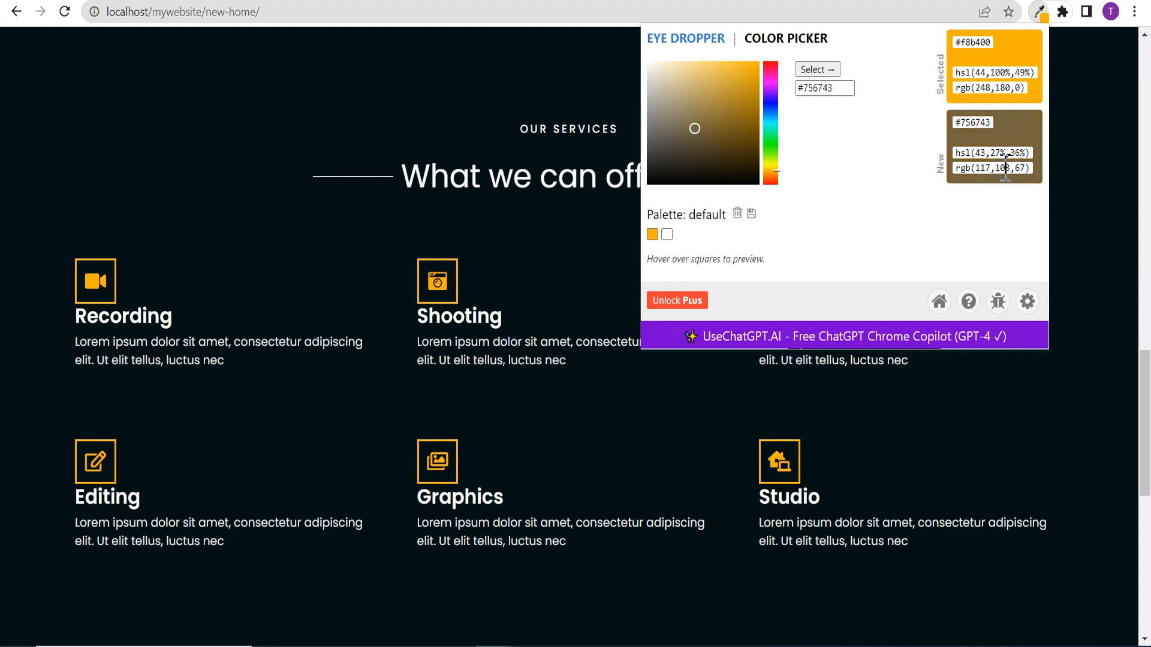
mouse_move(1009, 136)
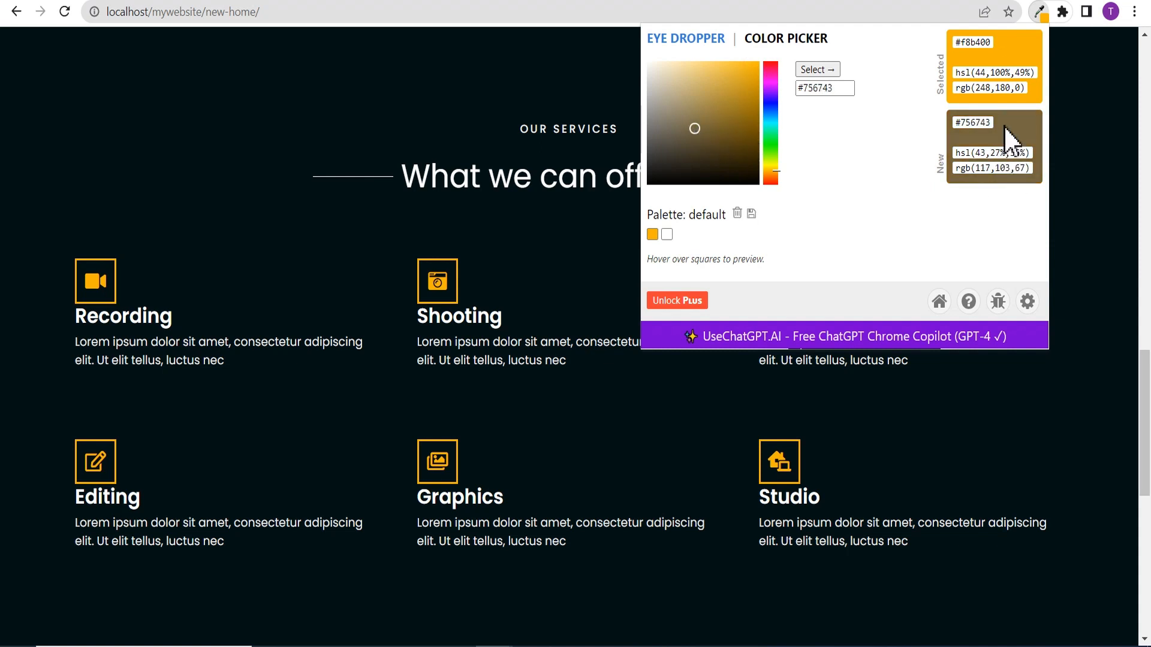
mouse_move(703, 239)
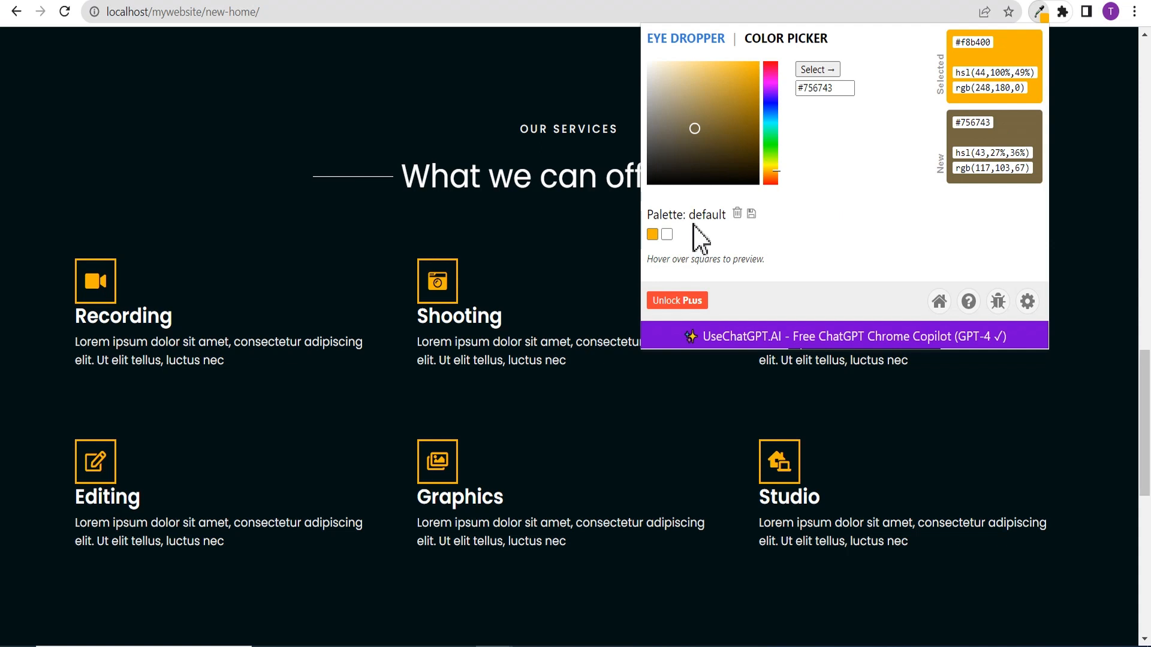
mouse_move(687, 224)
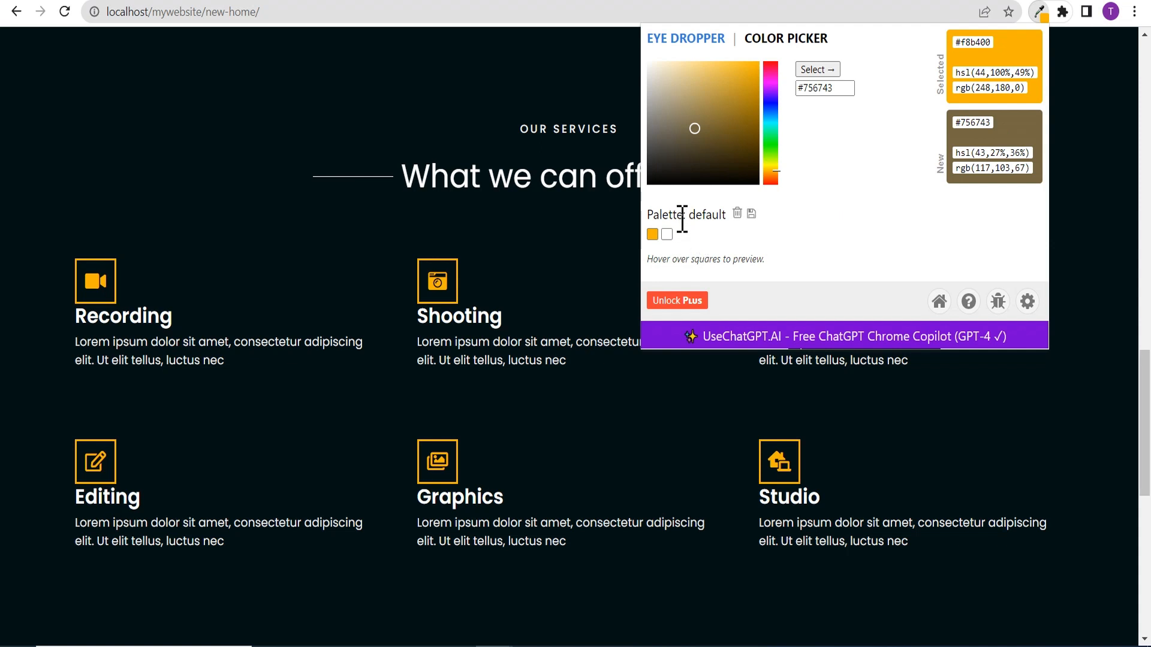
mouse_move(744, 241)
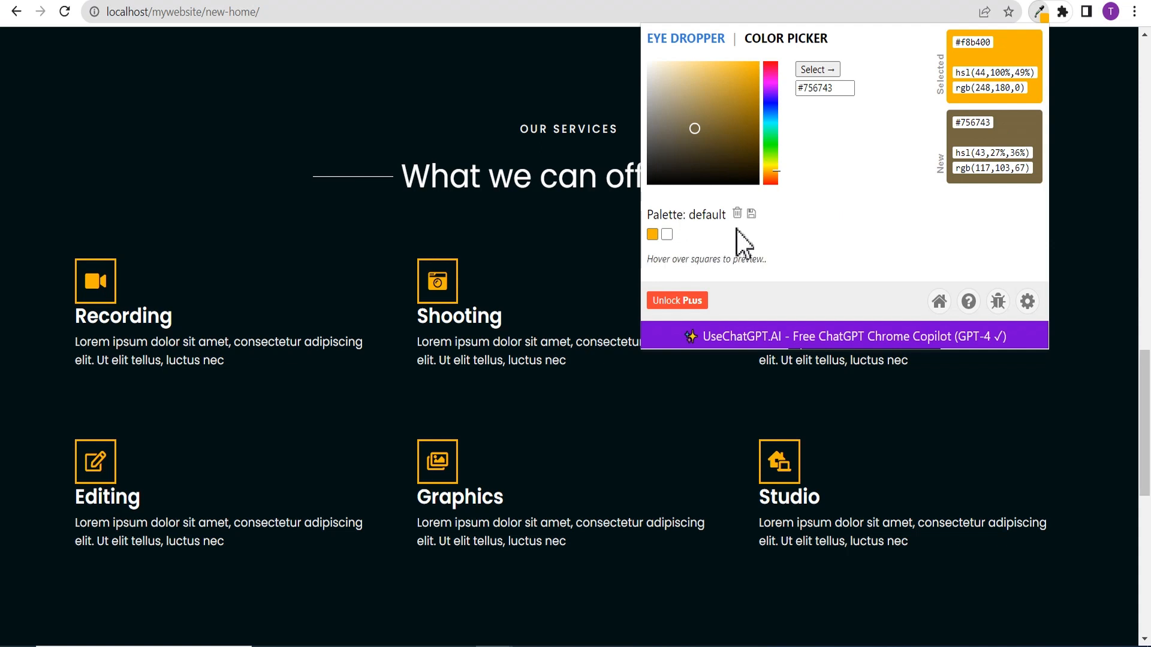